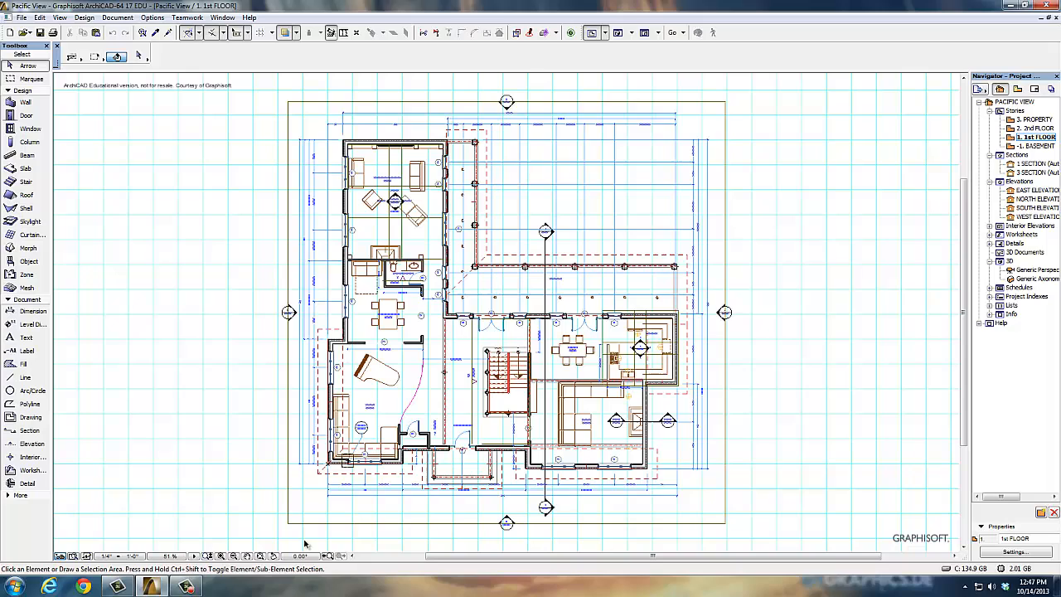
{"action": "mouse_move", "coordinate": [574, 278]}
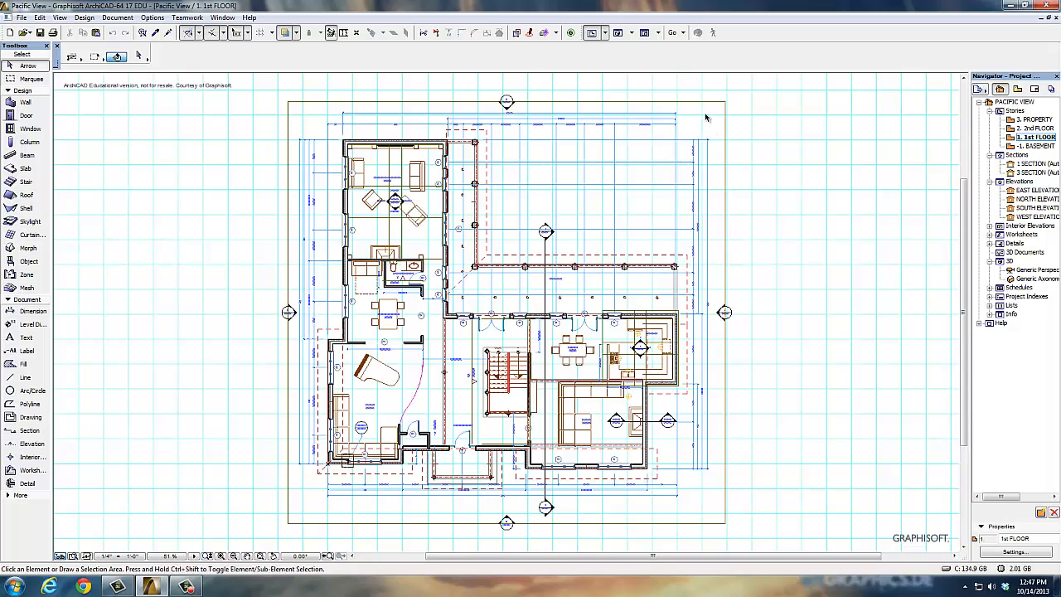
{"action": "mouse_move", "coordinate": [451, 108]}
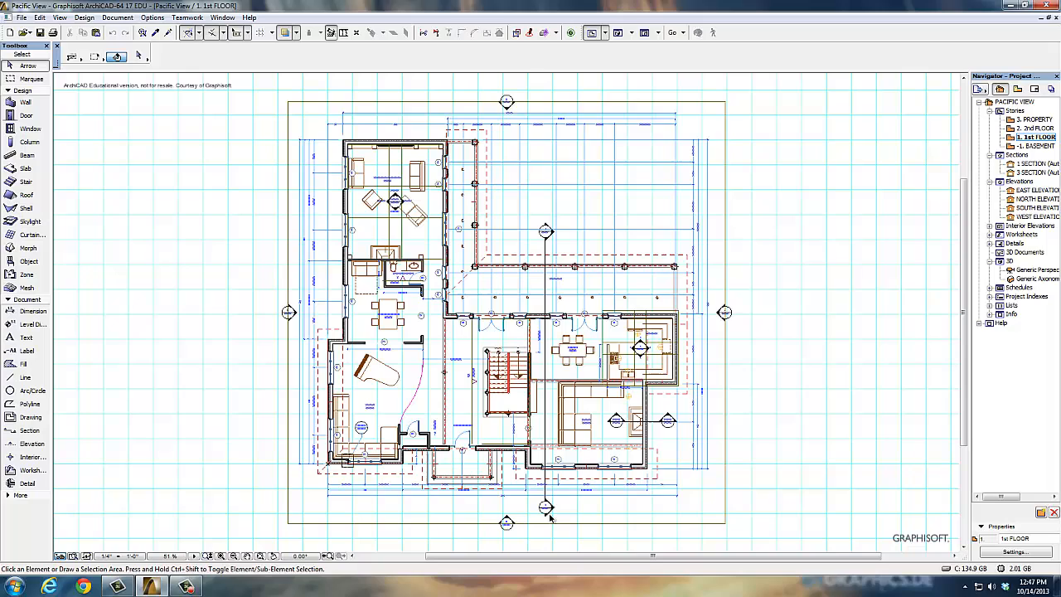
{"action": "mouse_move", "coordinate": [512, 321]}
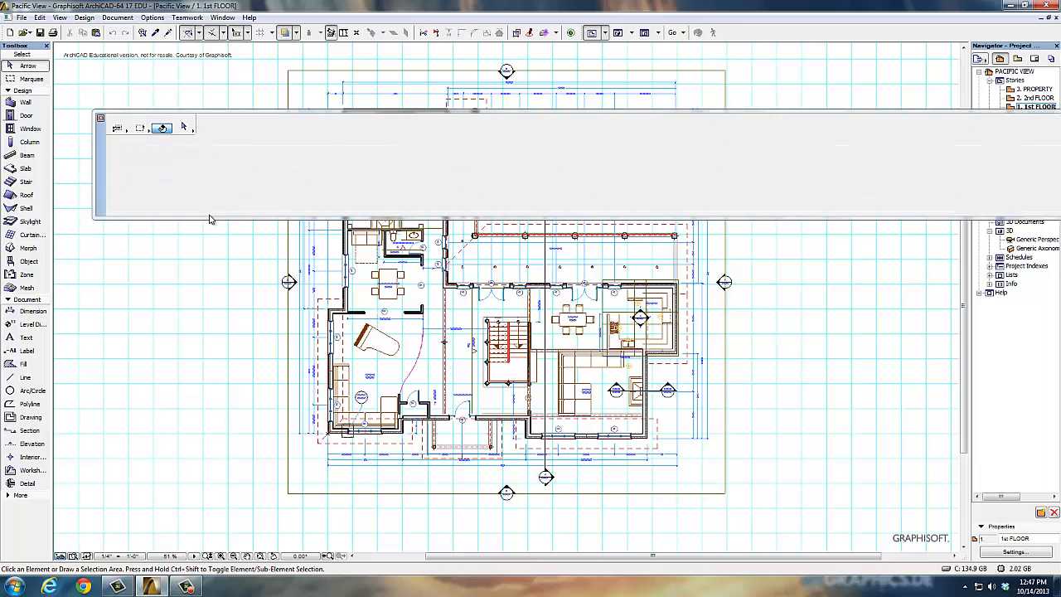
{"action": "mouse_move", "coordinate": [228, 113]}
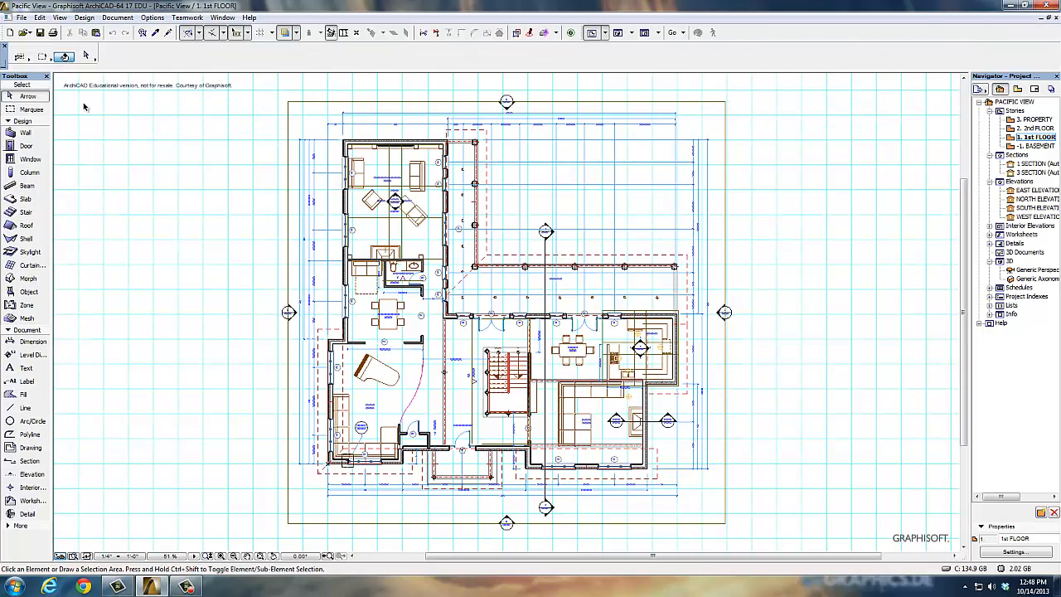
{"action": "mouse_move", "coordinate": [30, 109]}
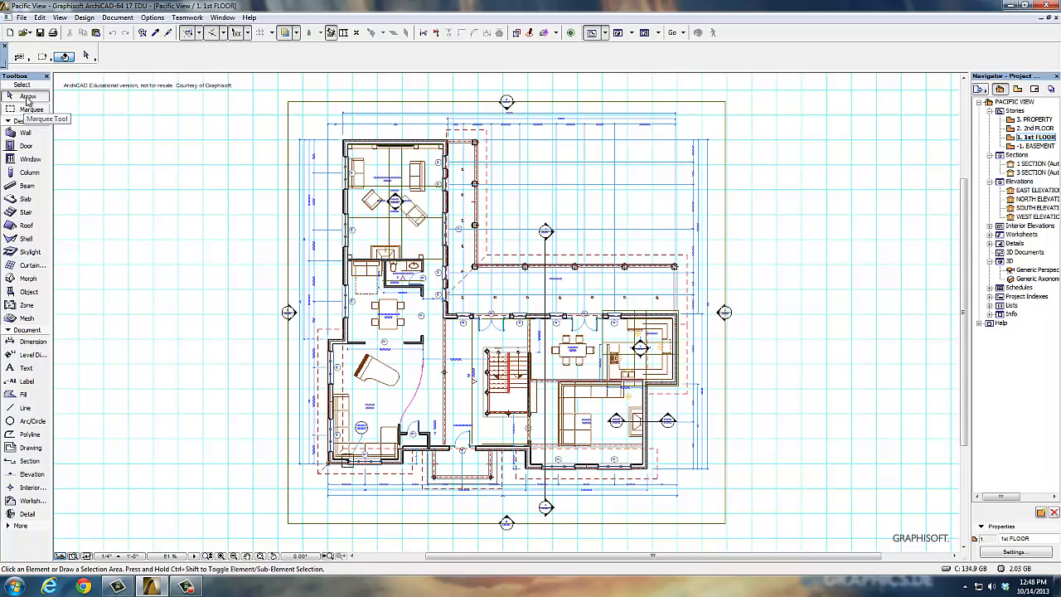
{"action": "mouse_move", "coordinate": [26, 132]}
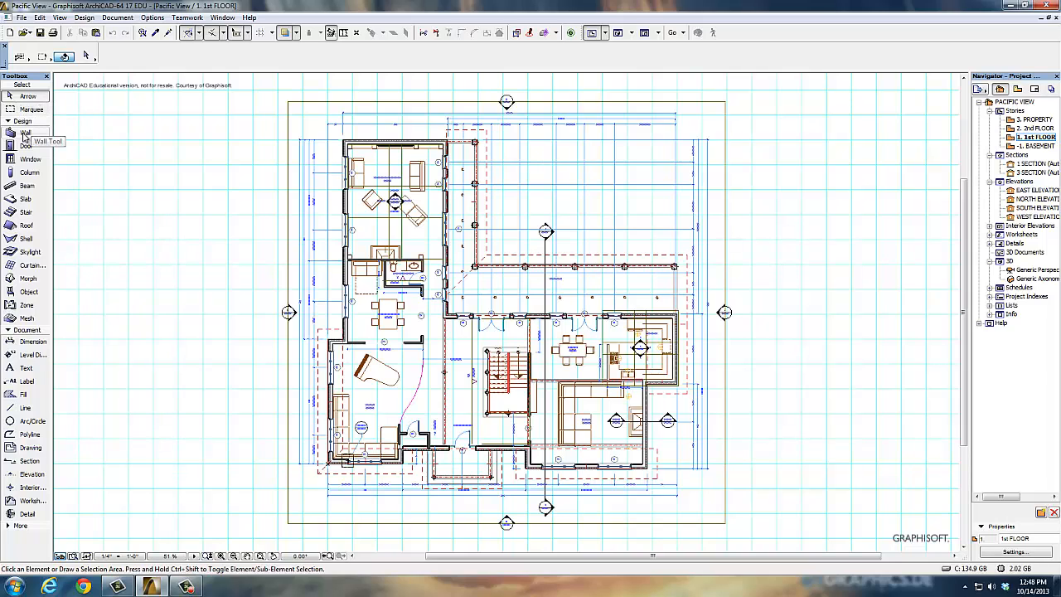
Activate the Wall, Door and then Window tools in turn, then collapse the Design tool group
{"action": "left_click", "coordinate": [26, 133]}
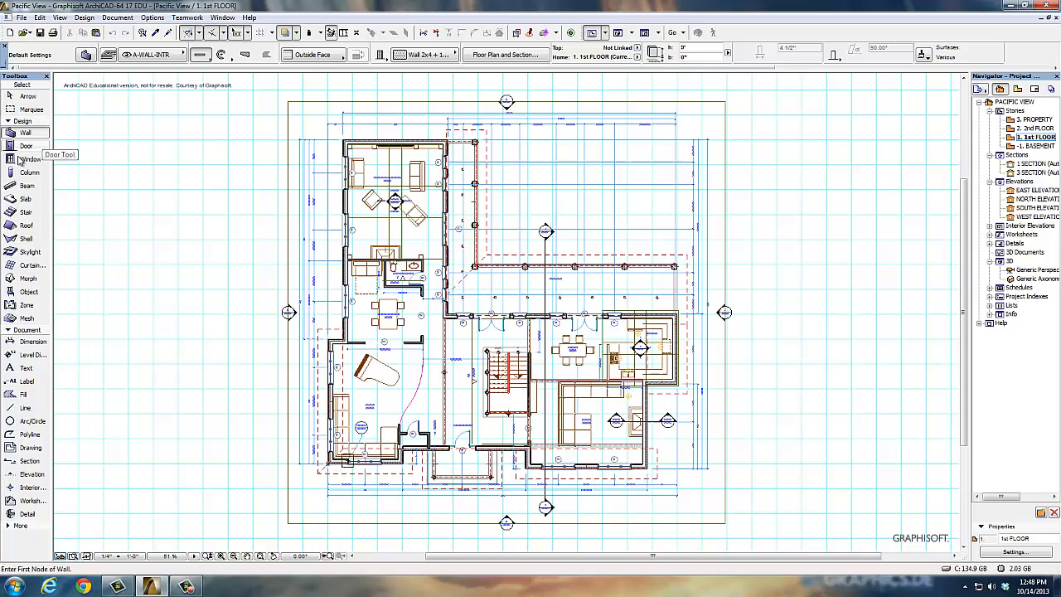
{"action": "left_click", "coordinate": [26, 146]}
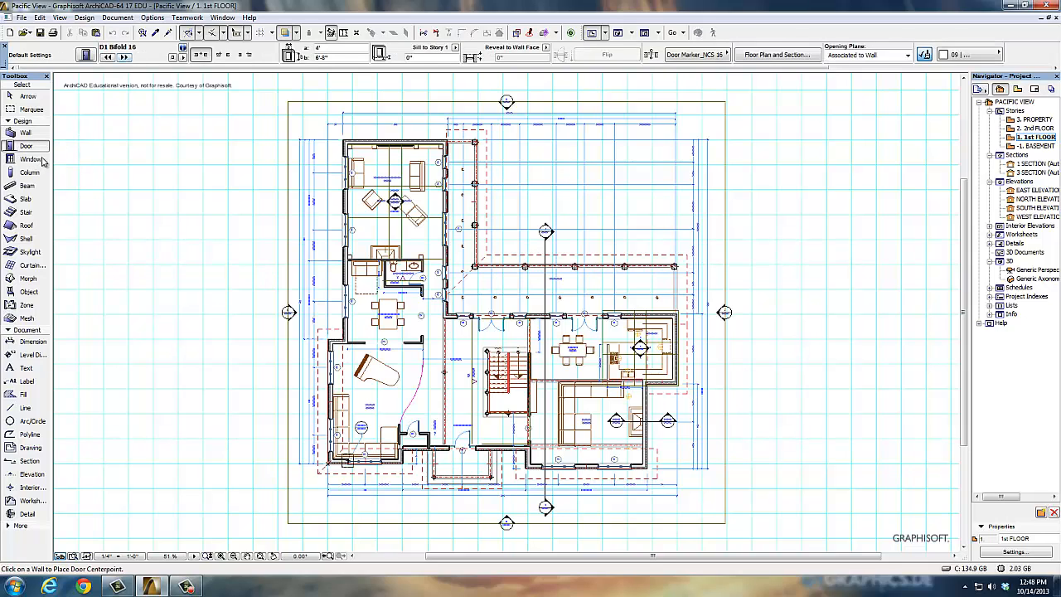
{"action": "left_click", "coordinate": [29, 159]}
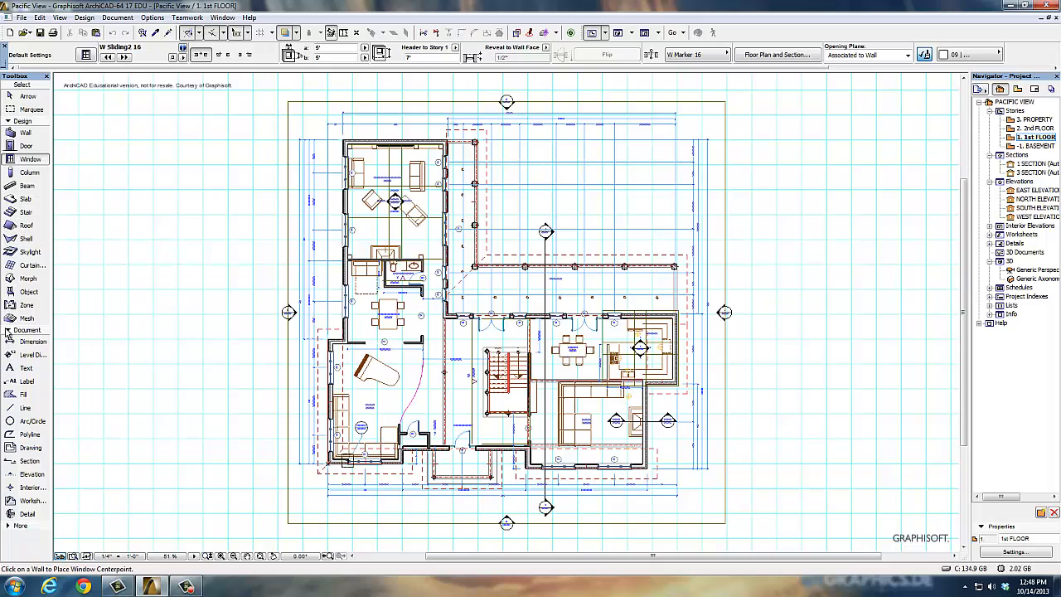
{"action": "left_click", "coordinate": [8, 121]}
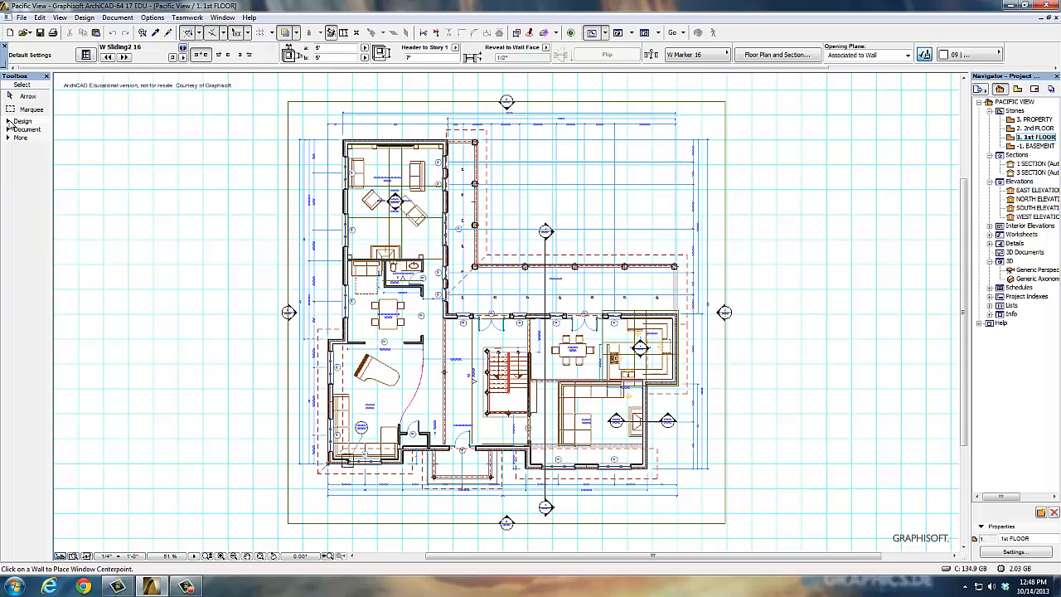
Expand and collapse the More group (lamps, splines, cameras), then expand the Design group again
{"action": "left_click", "coordinate": [27, 129]}
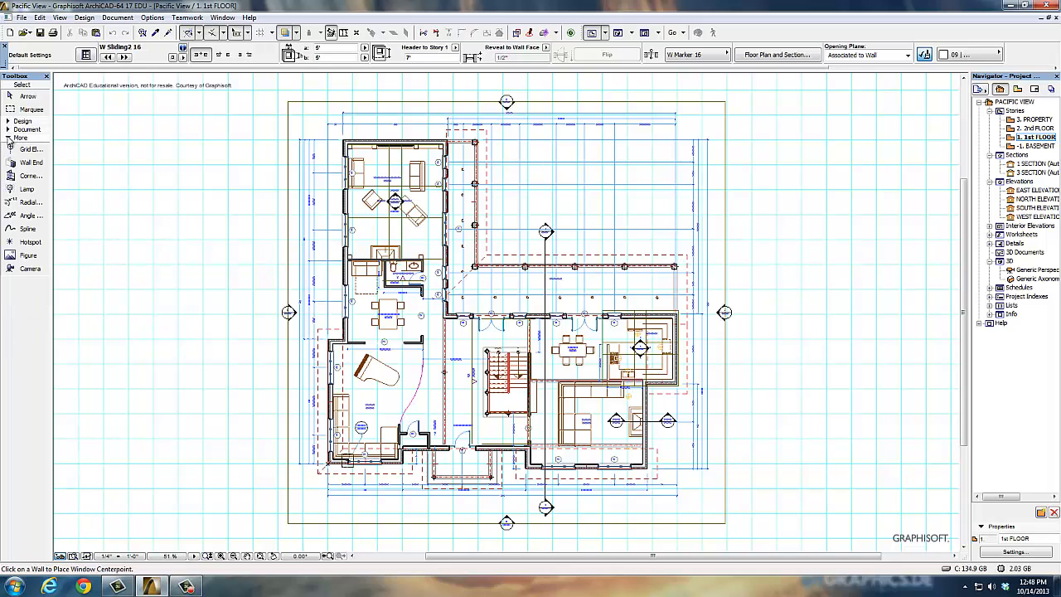
{"action": "left_click", "coordinate": [18, 138]}
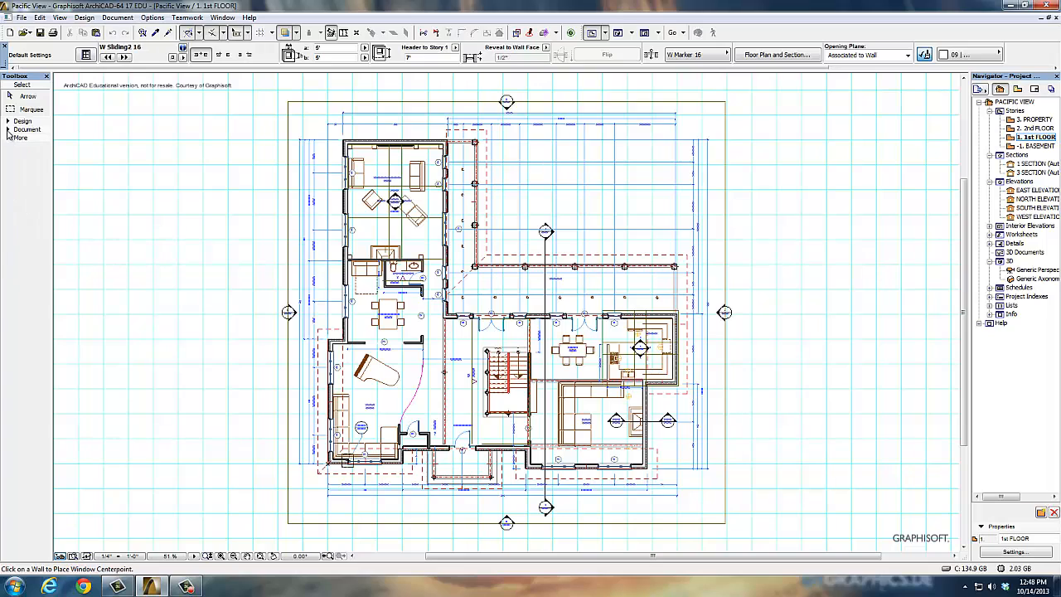
{"action": "left_click", "coordinate": [26, 129]}
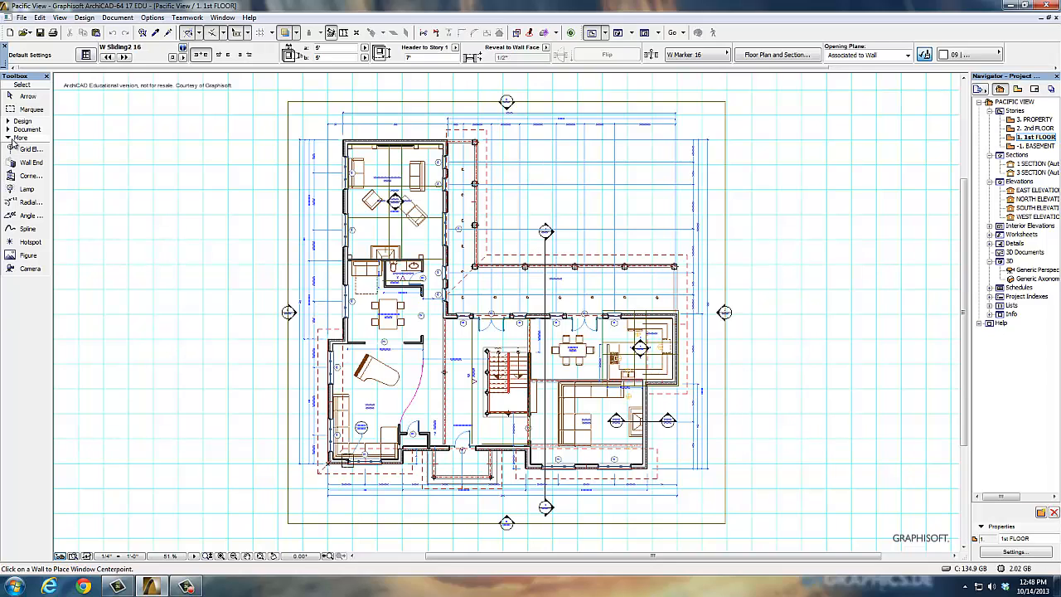
{"action": "left_click", "coordinate": [23, 119]}
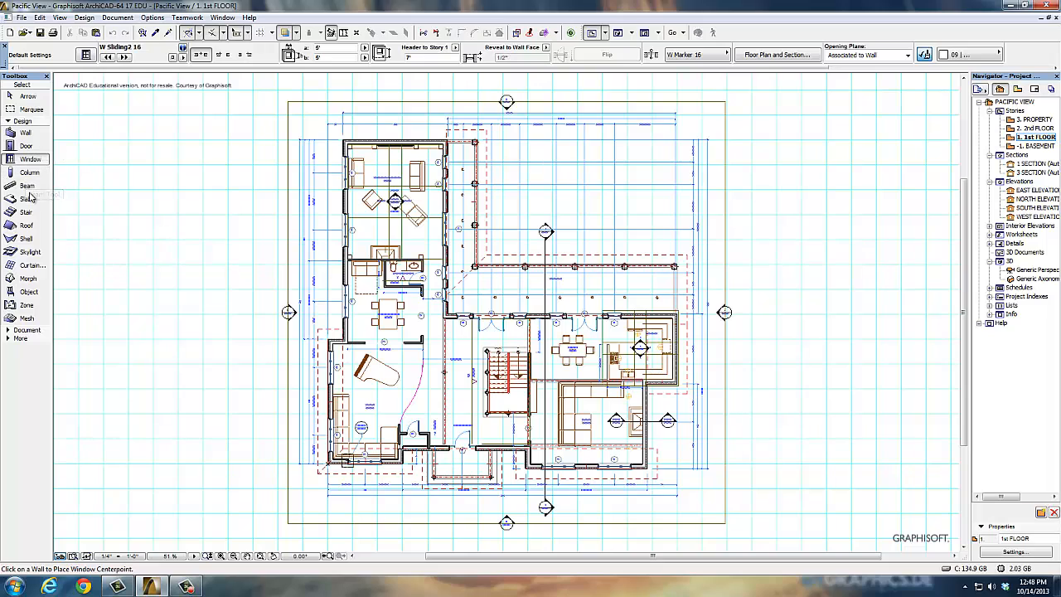
{"action": "mouse_move", "coordinate": [35, 217]}
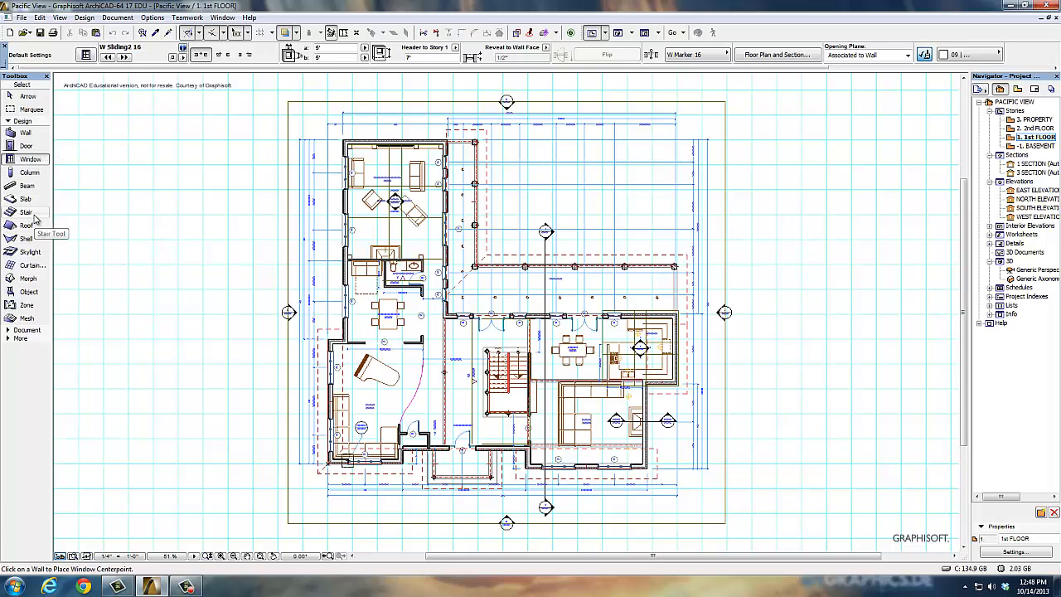
{"action": "mouse_move", "coordinate": [27, 225]}
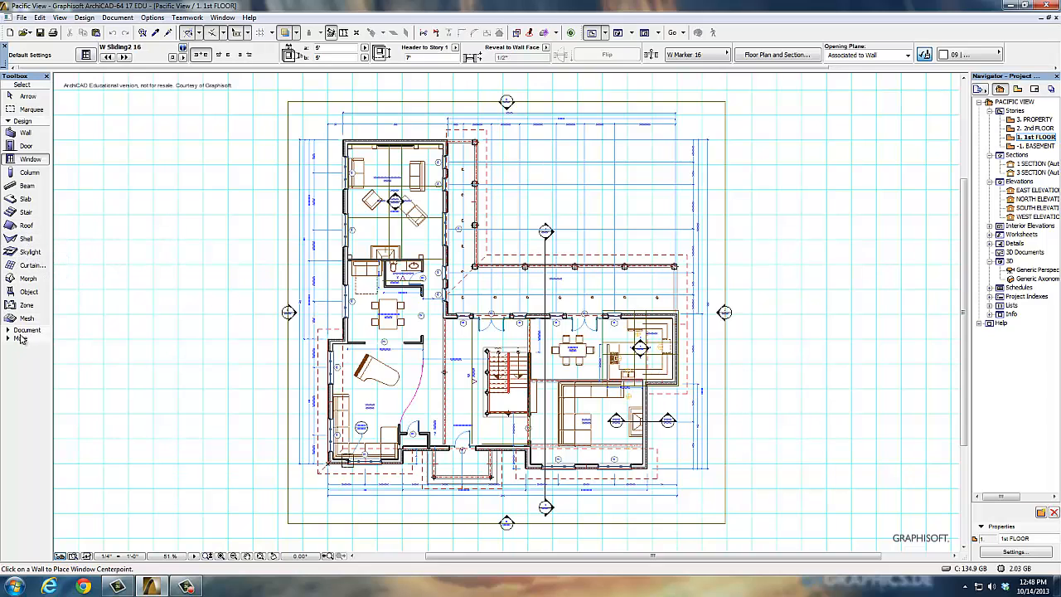
{"action": "mouse_move", "coordinate": [25, 133]}
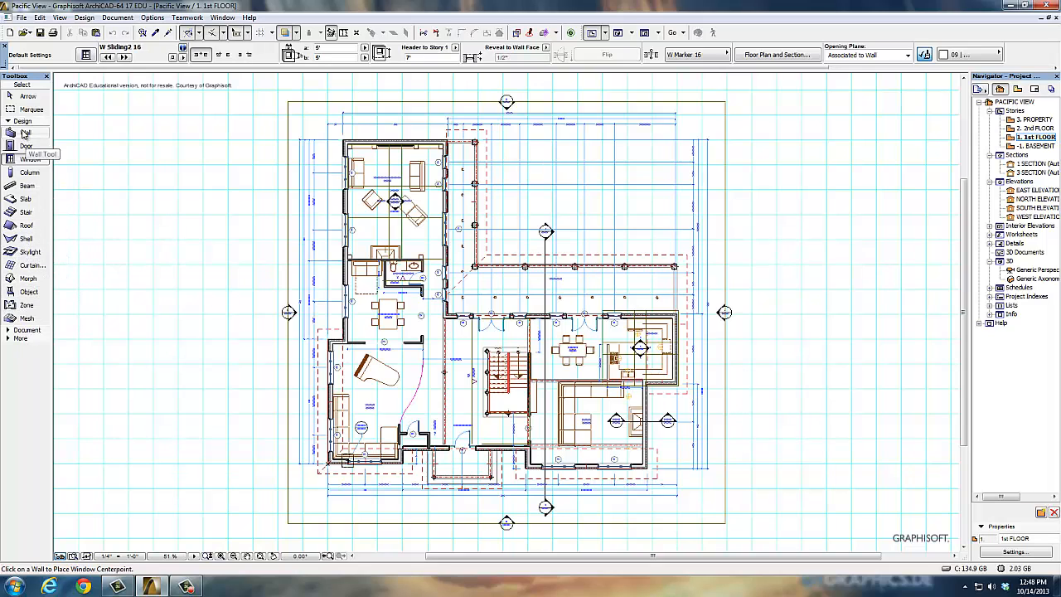
{"action": "mouse_move", "coordinate": [27, 146]}
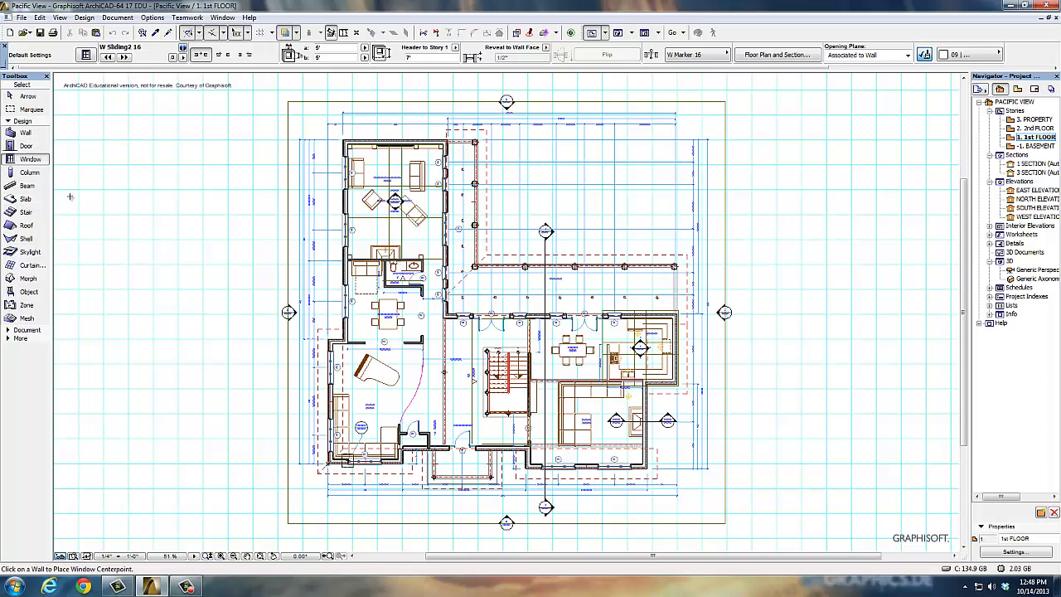
{"action": "mouse_move", "coordinate": [26, 226]}
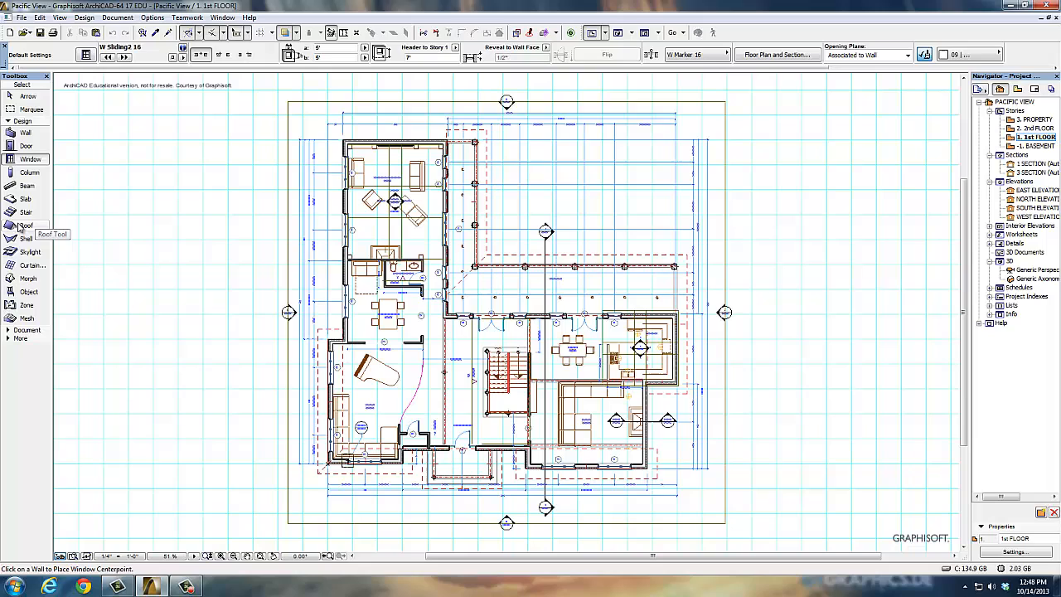
{"action": "mouse_move", "coordinate": [27, 239]}
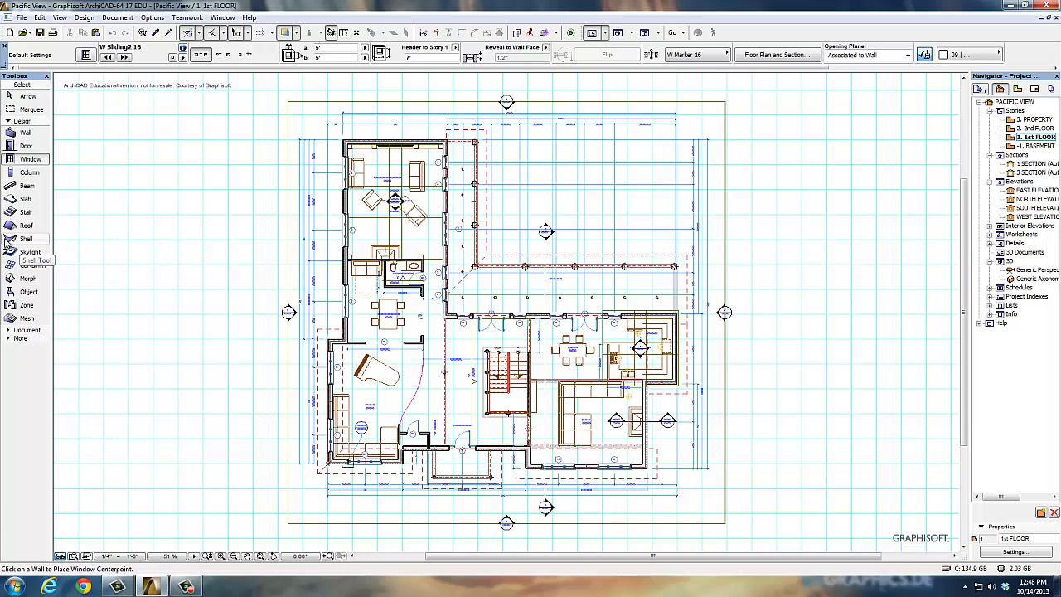
{"action": "mouse_move", "coordinate": [27, 265]}
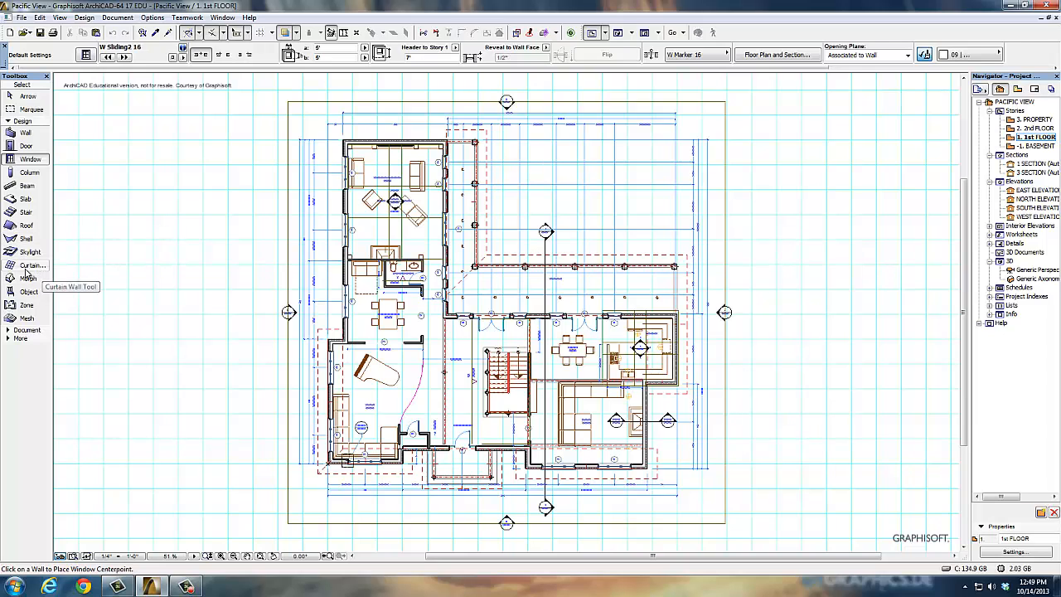
{"action": "mouse_move", "coordinate": [30, 292]}
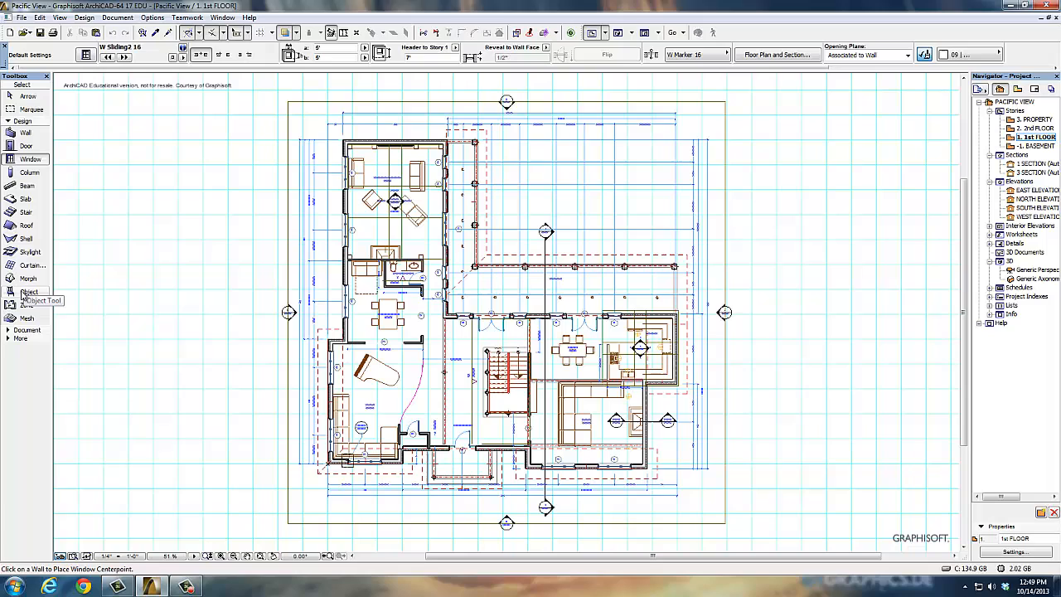
{"action": "mouse_move", "coordinate": [29, 279]}
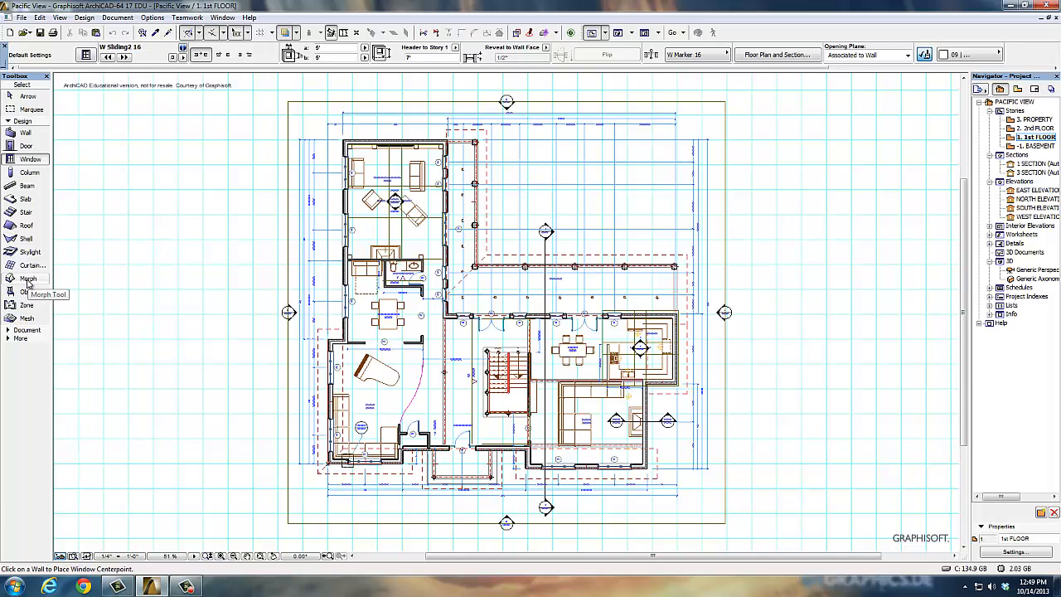
{"action": "mouse_move", "coordinate": [26, 305]}
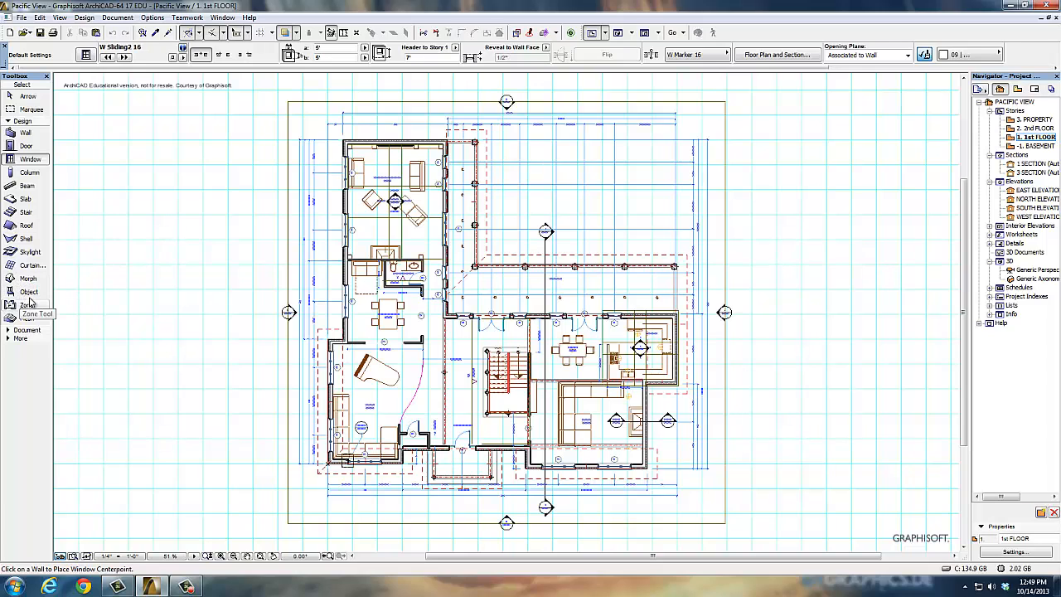
{"action": "mouse_move", "coordinate": [28, 292]}
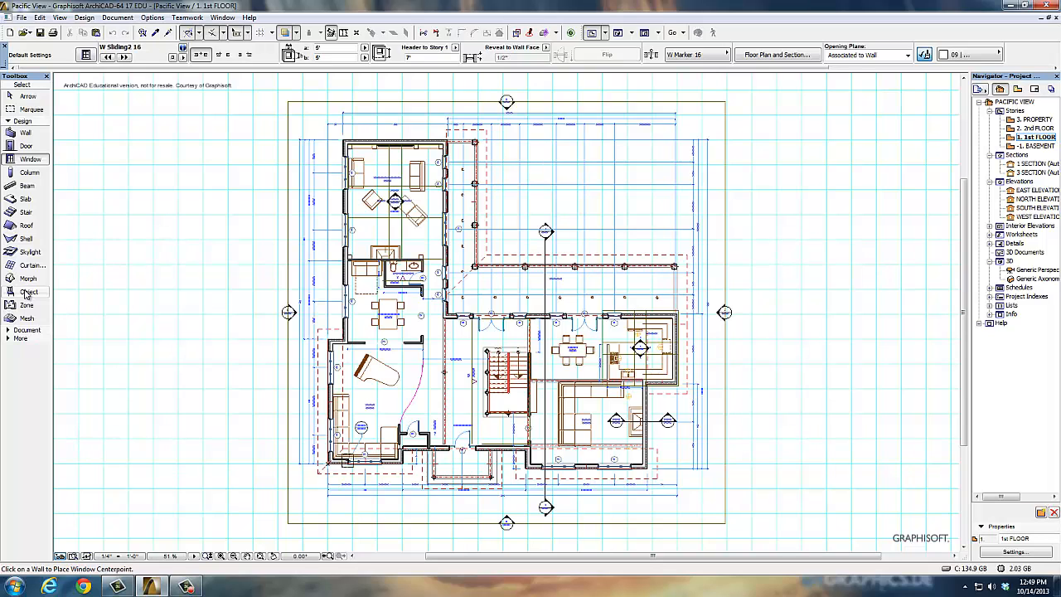
{"action": "mouse_move", "coordinate": [26, 305]}
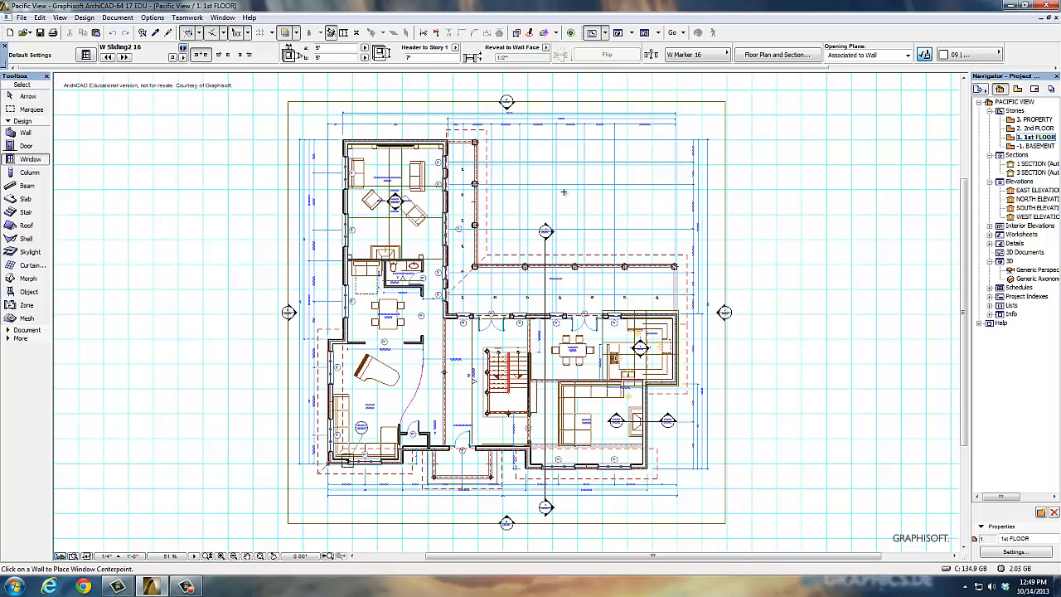
{"action": "mouse_move", "coordinate": [535, 207]}
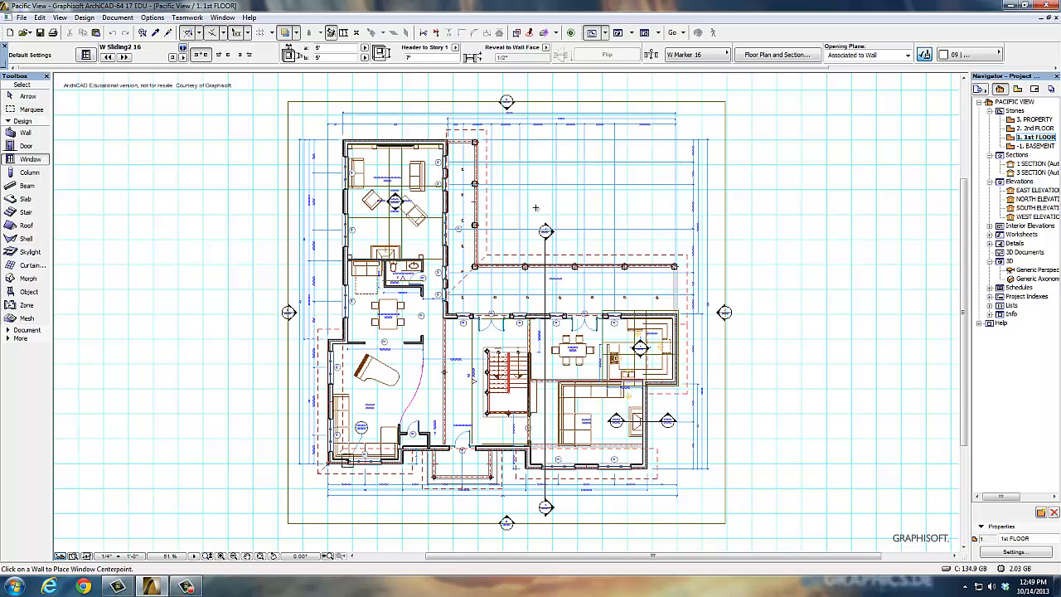
{"action": "mouse_move", "coordinate": [58, 328]}
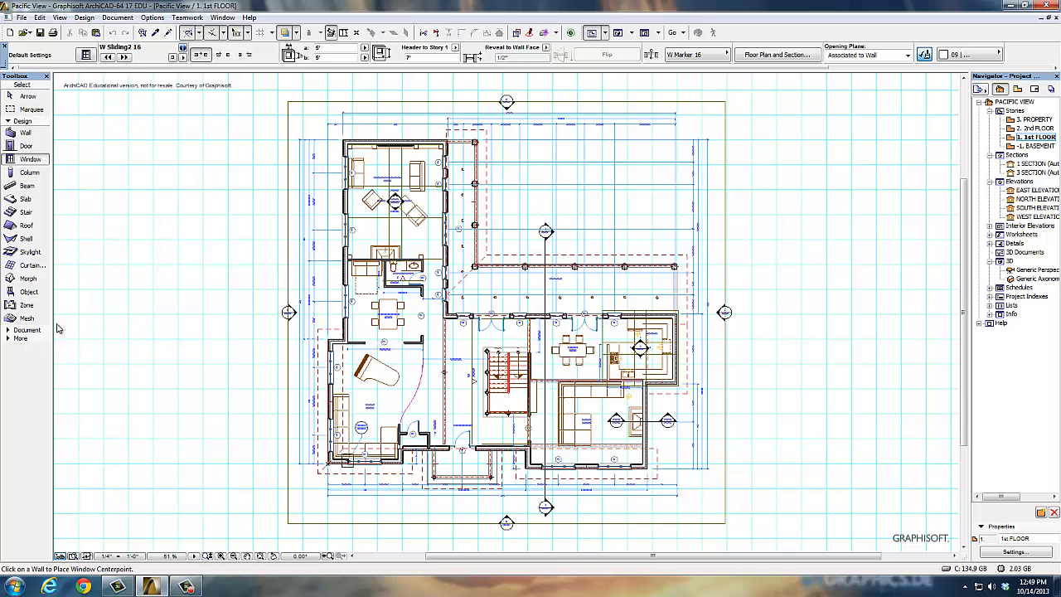
{"action": "mouse_move", "coordinate": [10, 338]}
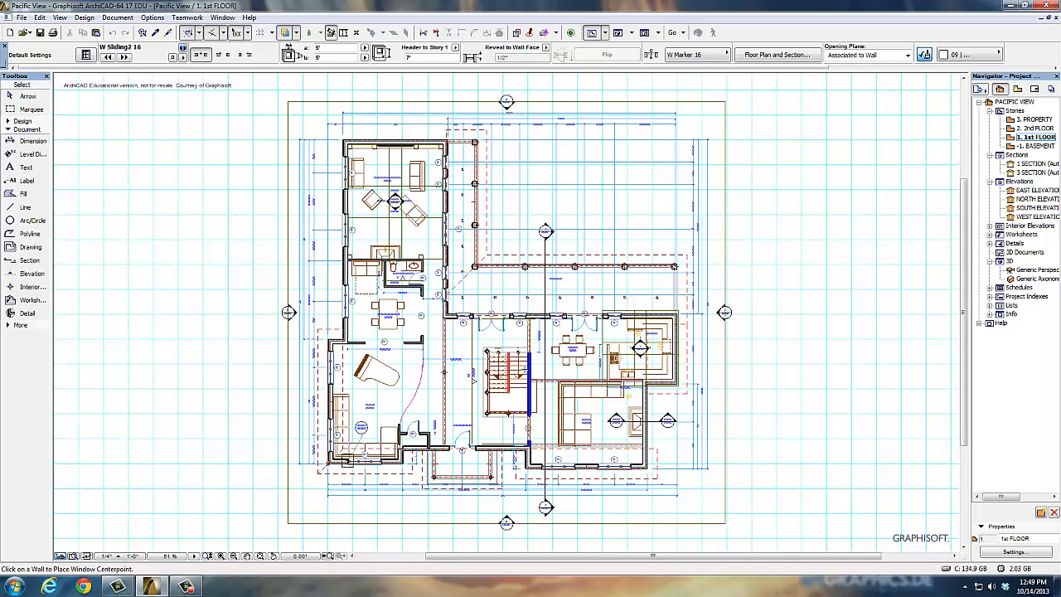
{"action": "mouse_move", "coordinate": [527, 372]}
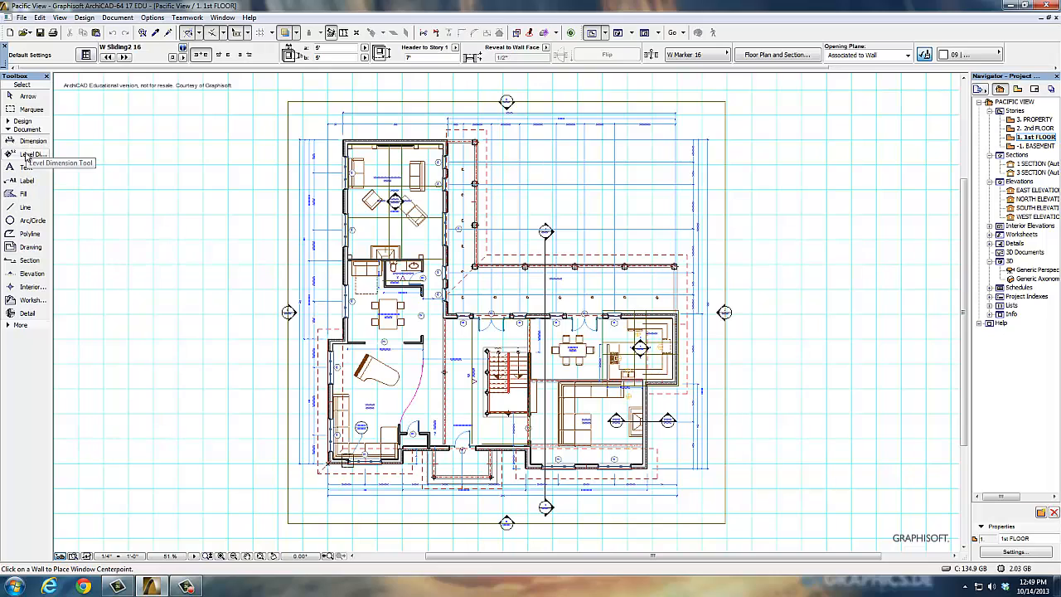
{"action": "mouse_move", "coordinate": [23, 193]}
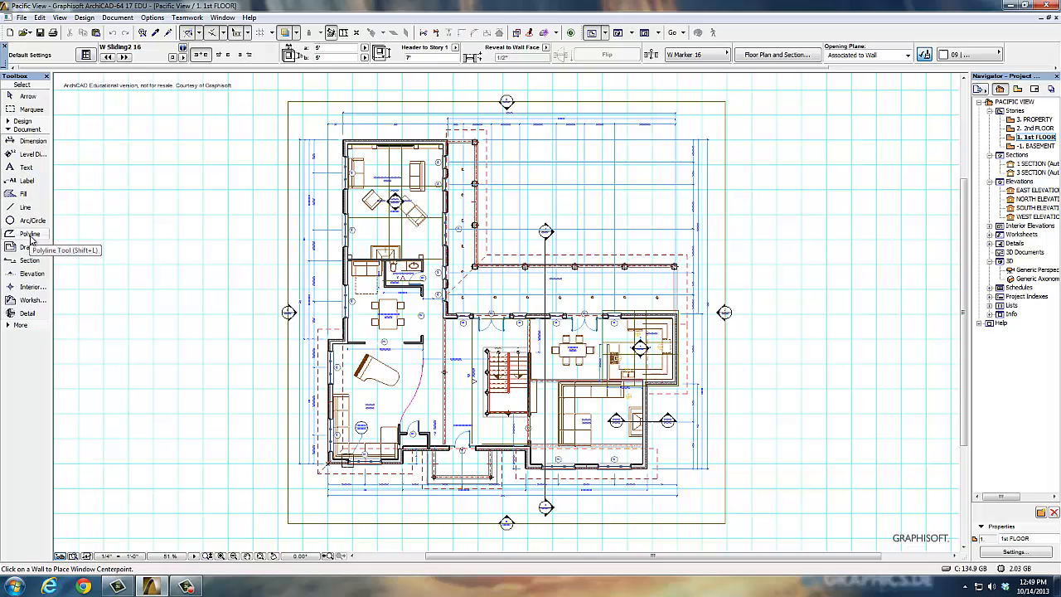
{"action": "mouse_move", "coordinate": [33, 273]}
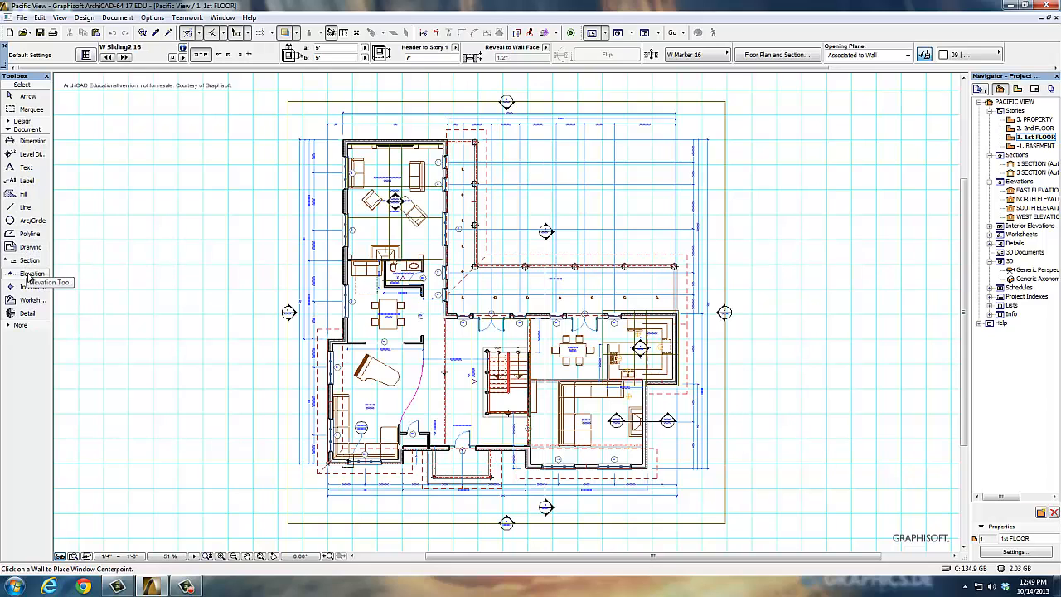
{"action": "mouse_move", "coordinate": [32, 299]}
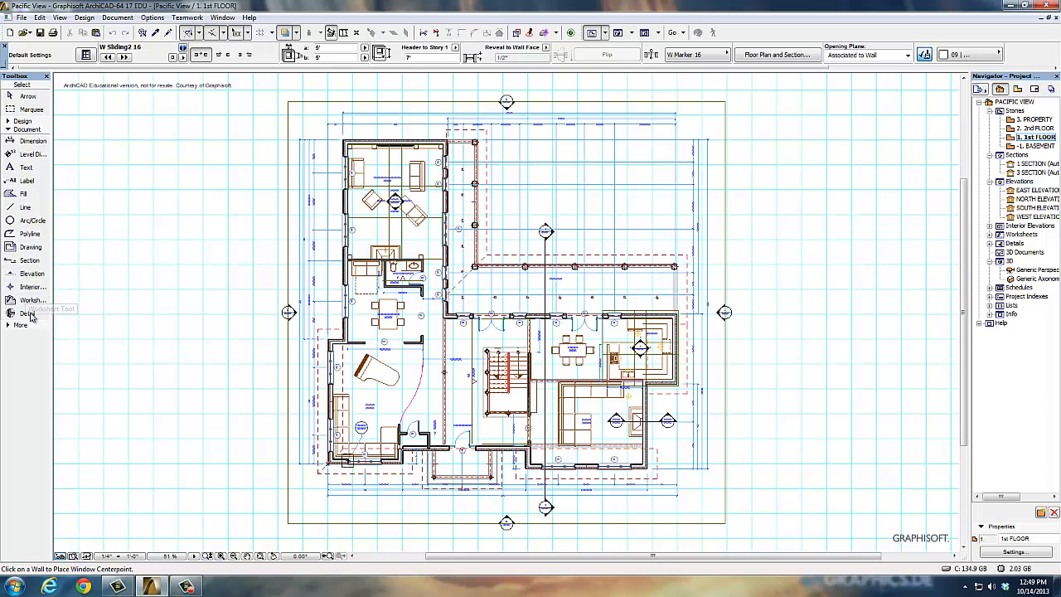
{"action": "mouse_move", "coordinate": [26, 314]}
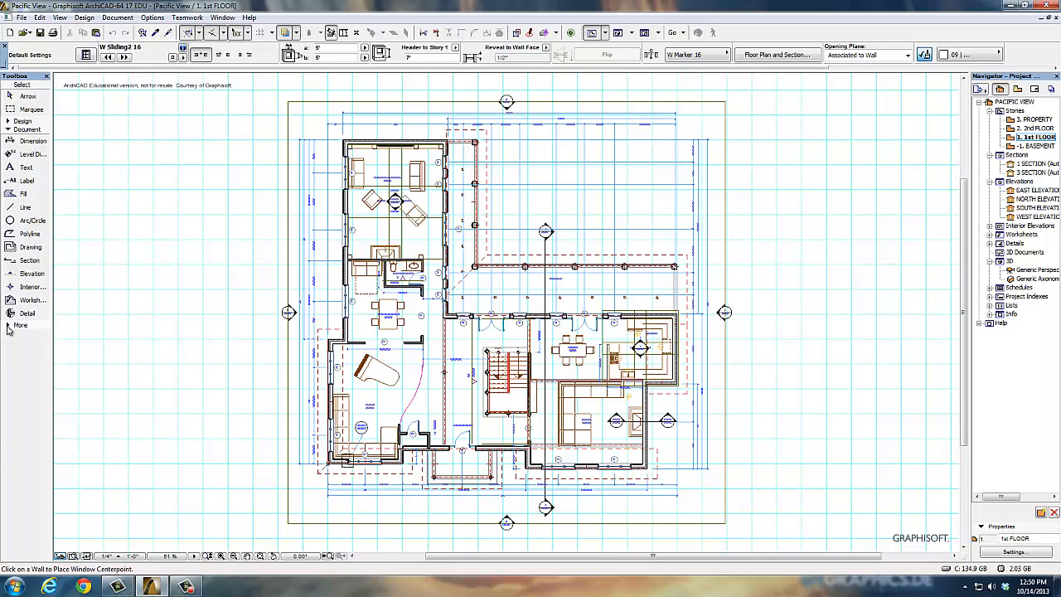
Expand the More tool group below the documentation tools
{"action": "left_click", "coordinate": [20, 323]}
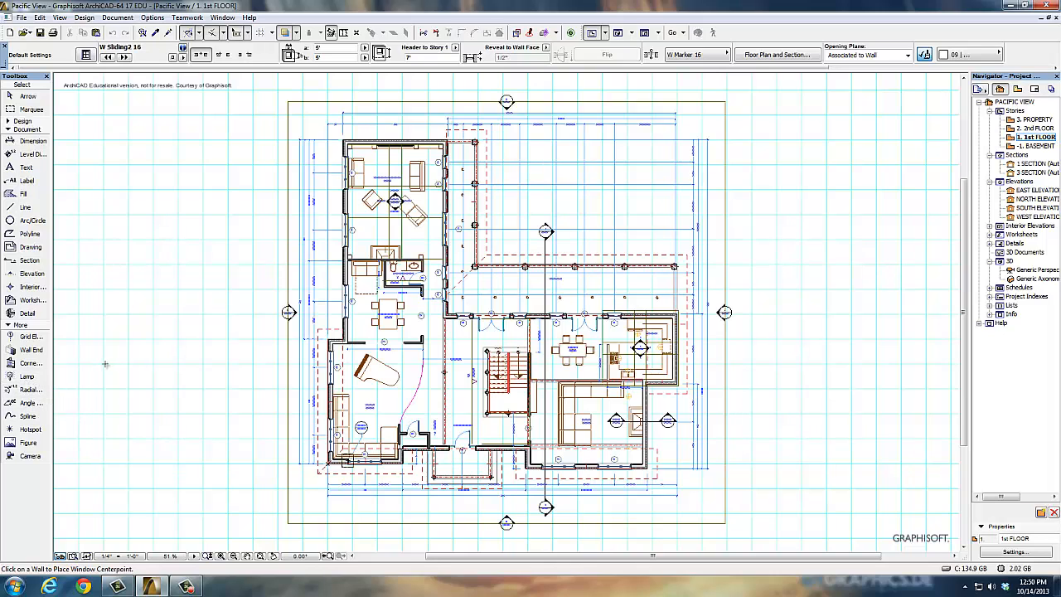
{"action": "mouse_move", "coordinate": [30, 456]}
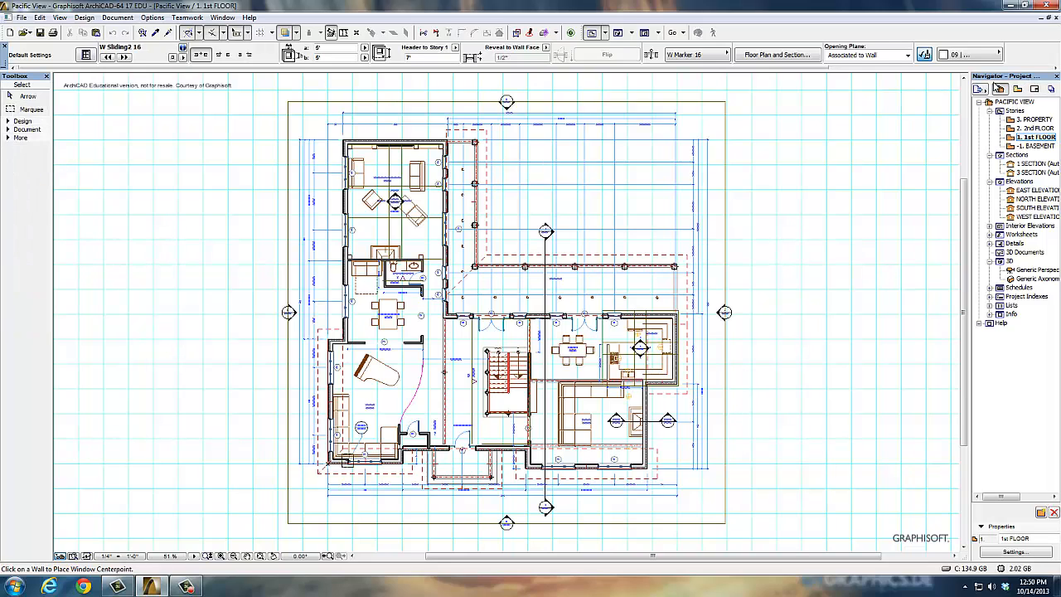
{"action": "mouse_move", "coordinate": [1001, 89]}
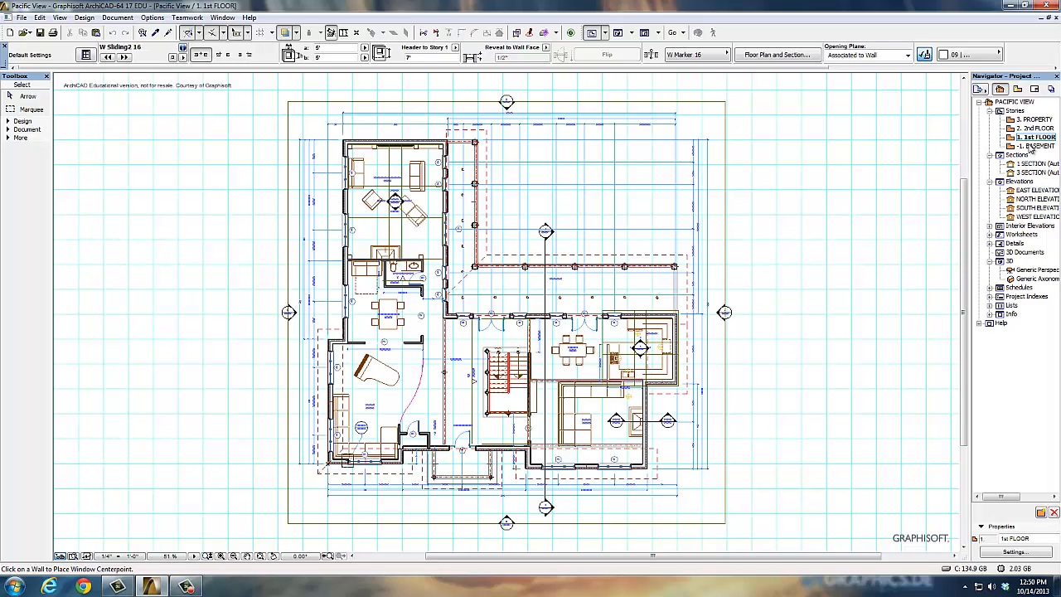
View the 2nd FLOOR, PROPERTY and BASEMENT stories, then the first building section
{"action": "left_click", "coordinate": [1036, 145]}
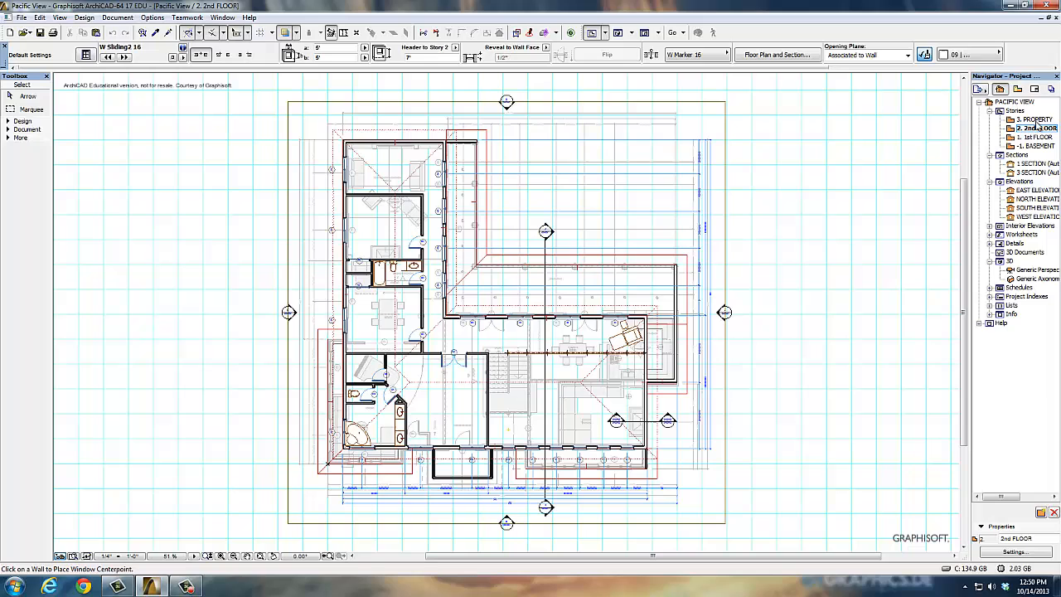
{"action": "left_click", "coordinate": [1034, 119]}
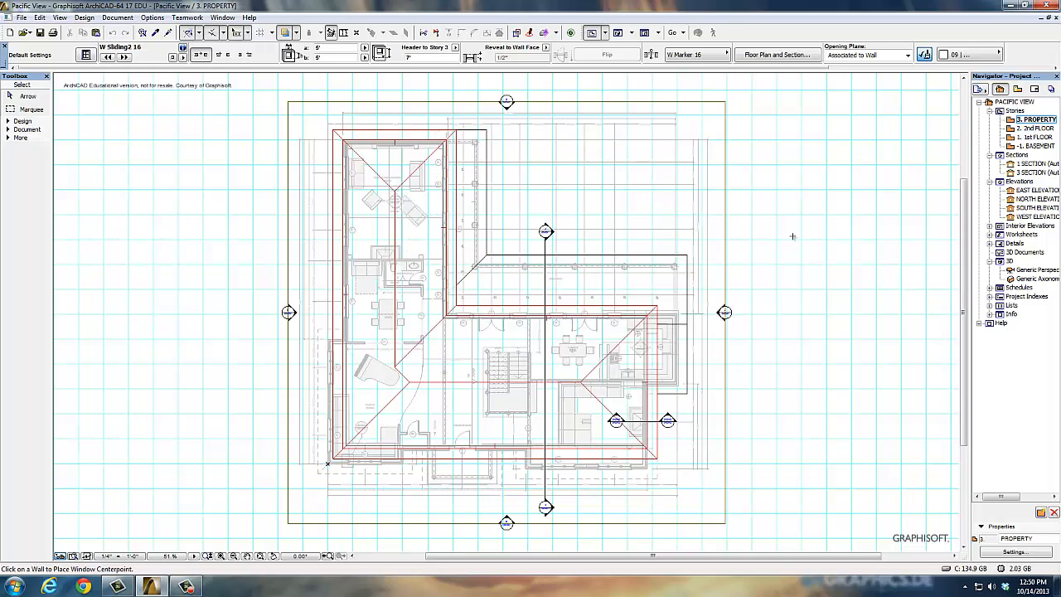
{"action": "left_click", "coordinate": [1038, 146]}
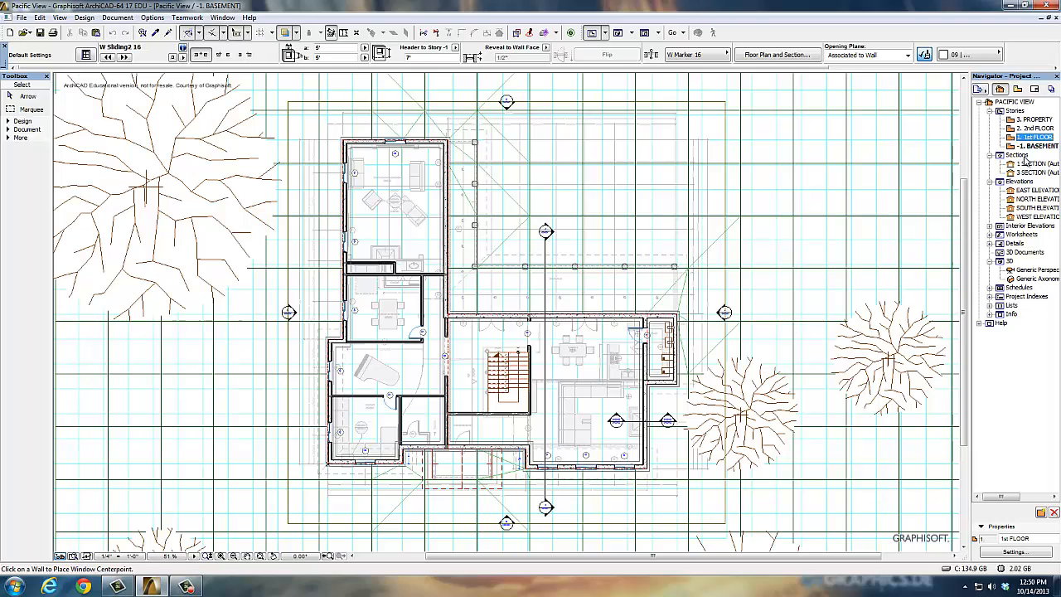
{"action": "mouse_move", "coordinate": [1025, 171]}
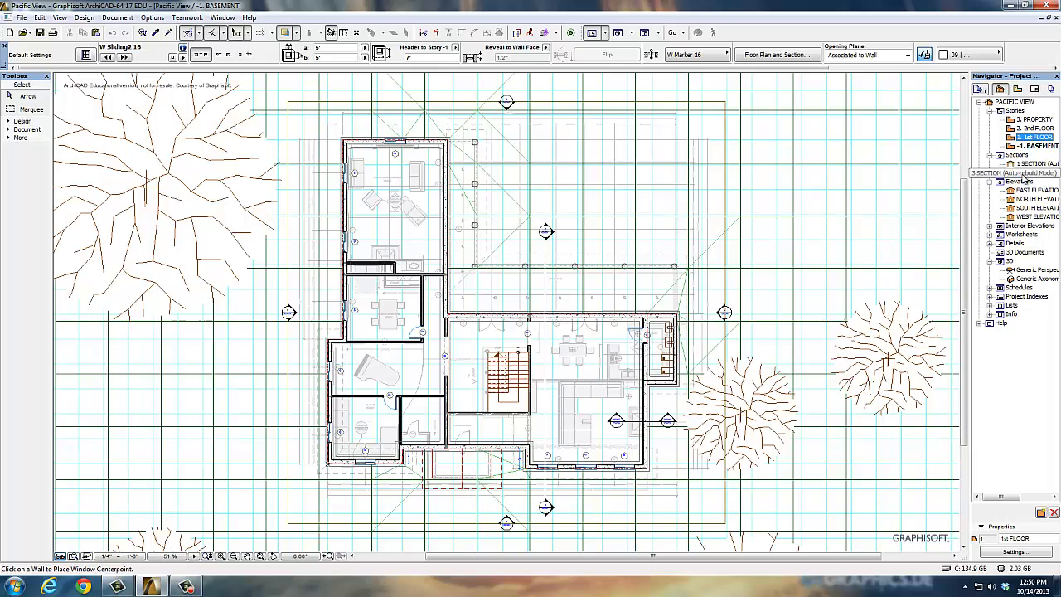
{"action": "double_click", "coordinate": [1027, 173]}
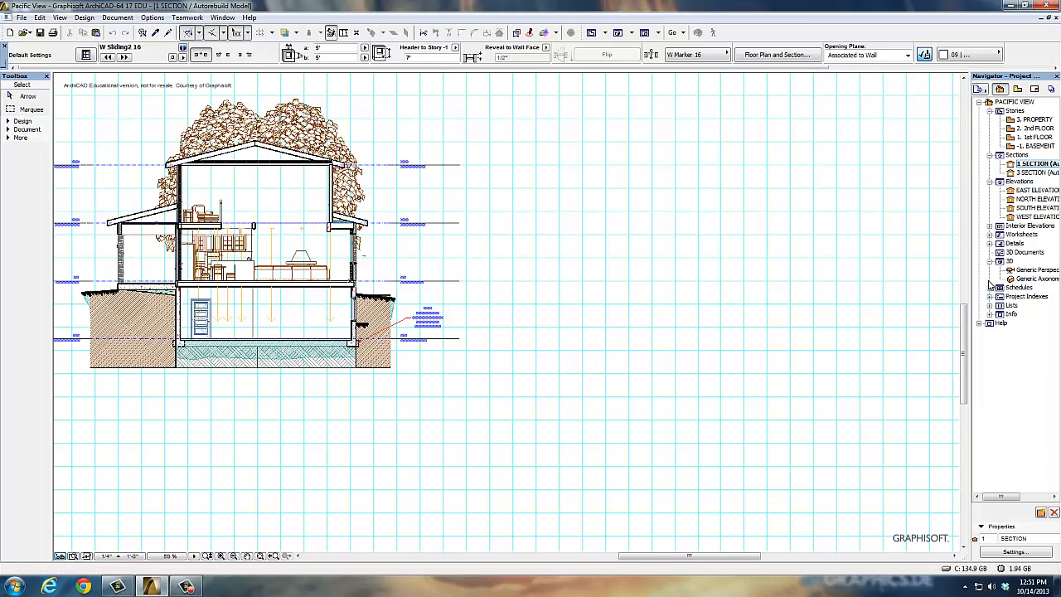
Expand the Schedules folder in the Navigator Project Map
{"action": "left_click", "coordinate": [992, 289]}
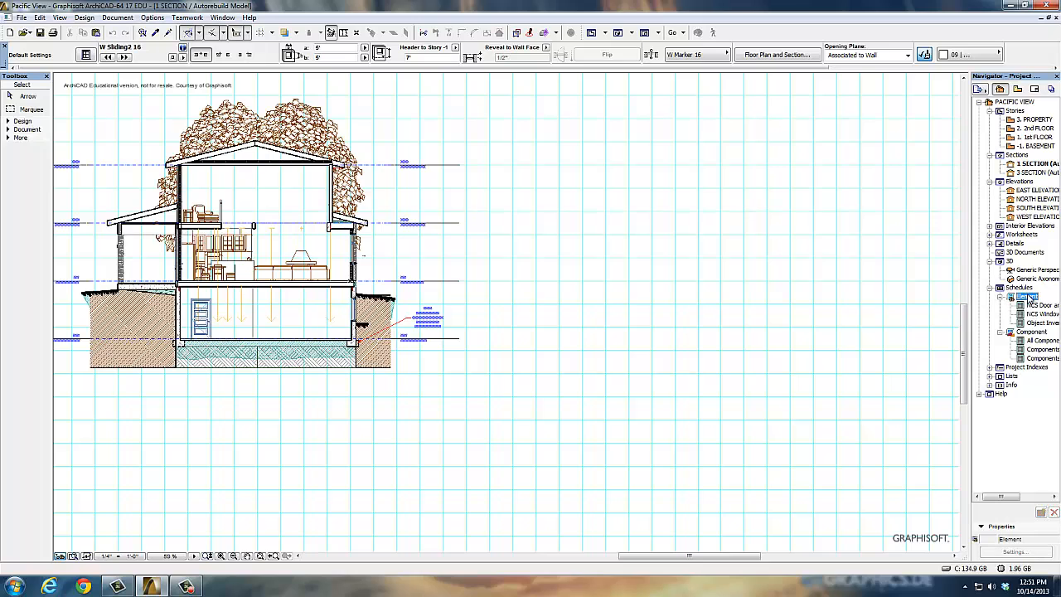
View an element schedule, the All Components and the Components by Layers schedules
{"action": "double_click", "coordinate": [1034, 305]}
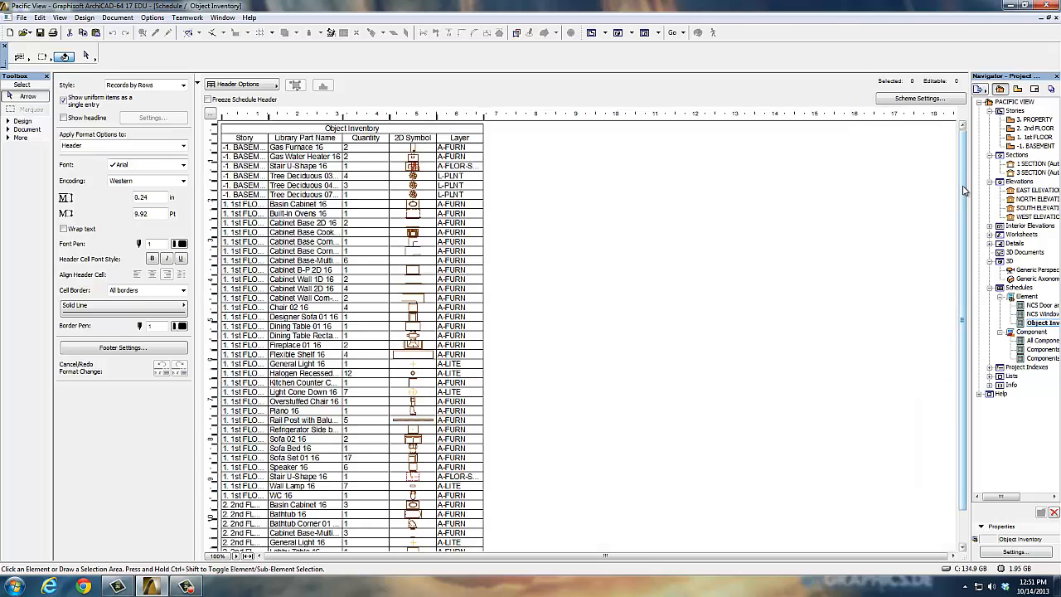
{"action": "scroll", "scroll_direction": "down", "scroll_amount": 3}
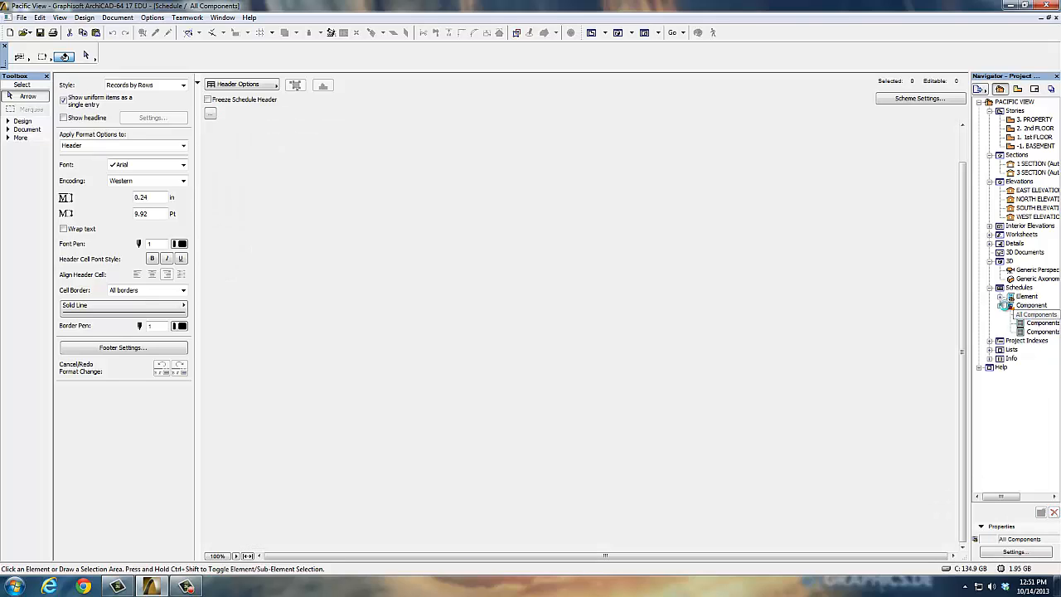
{"action": "left_click", "coordinate": [1036, 315]}
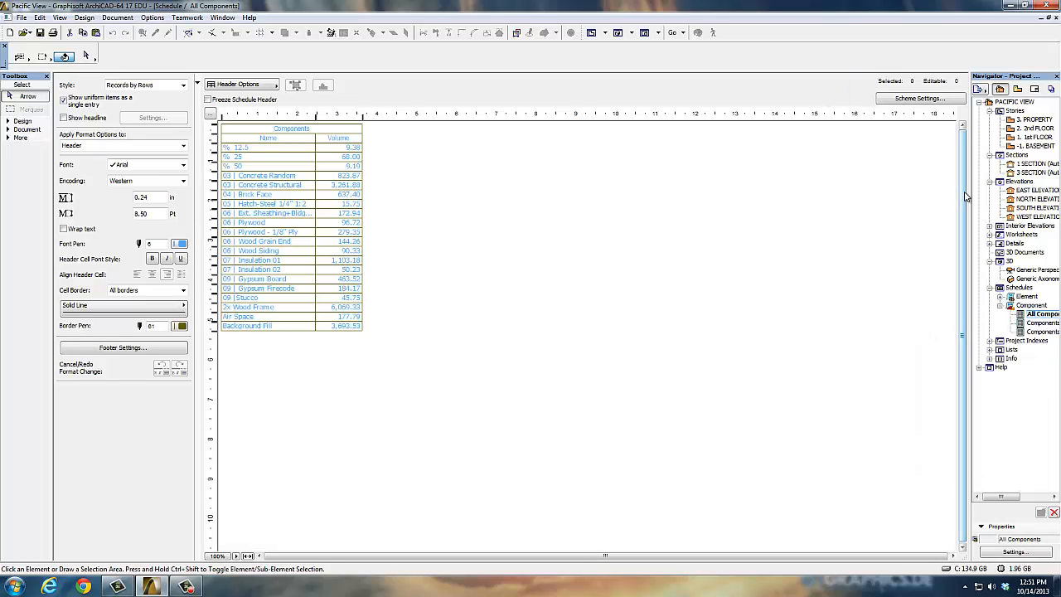
{"action": "mouse_move", "coordinate": [378, 242]}
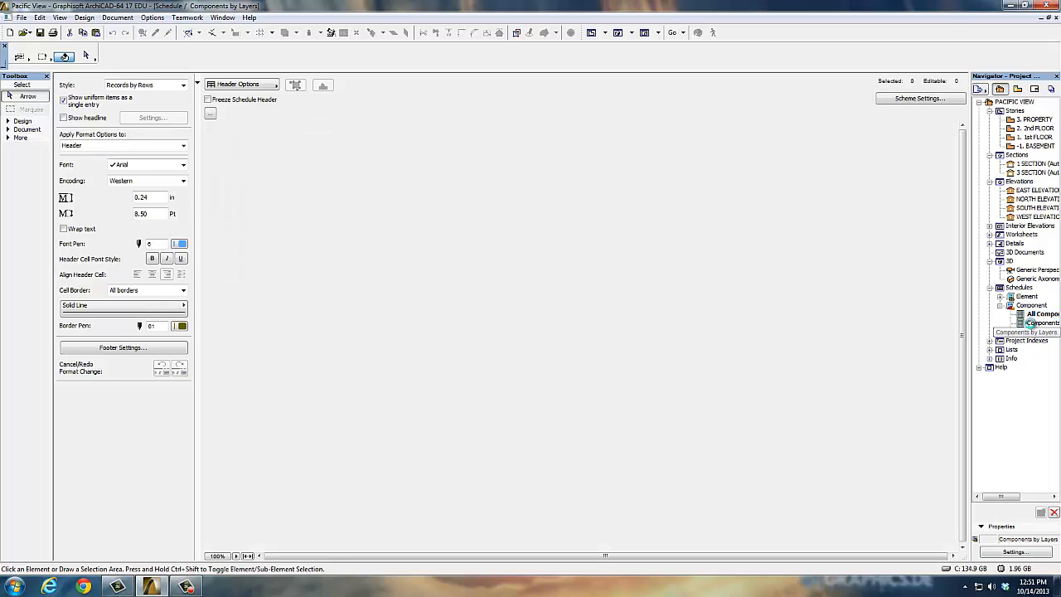
{"action": "double_click", "coordinate": [1031, 321]}
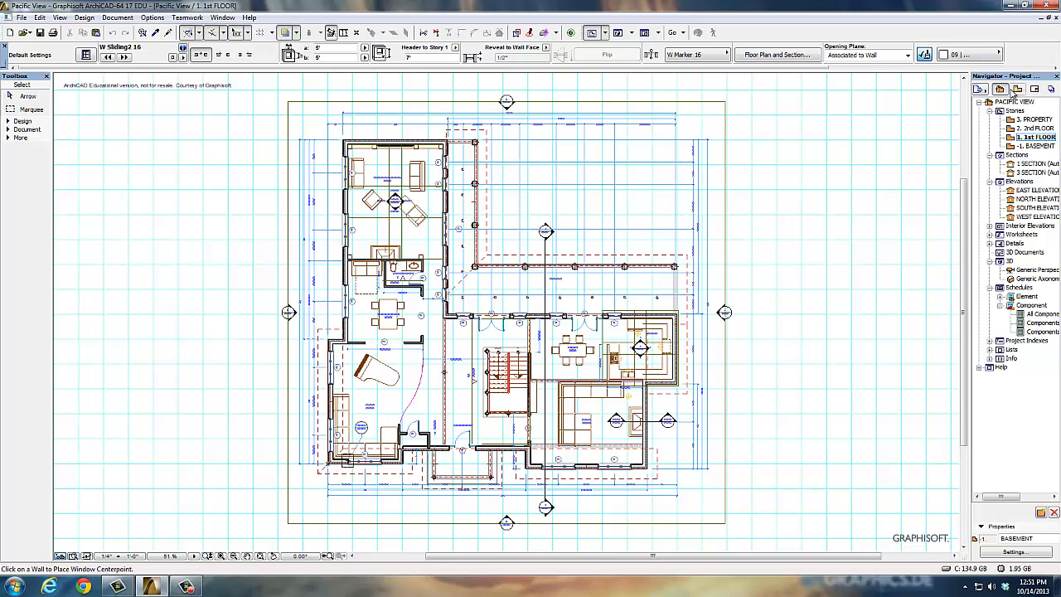
Switch the Navigator through View Map to Layout Book and display layout A-001 COVER SHEET
{"action": "left_click", "coordinate": [1017, 89]}
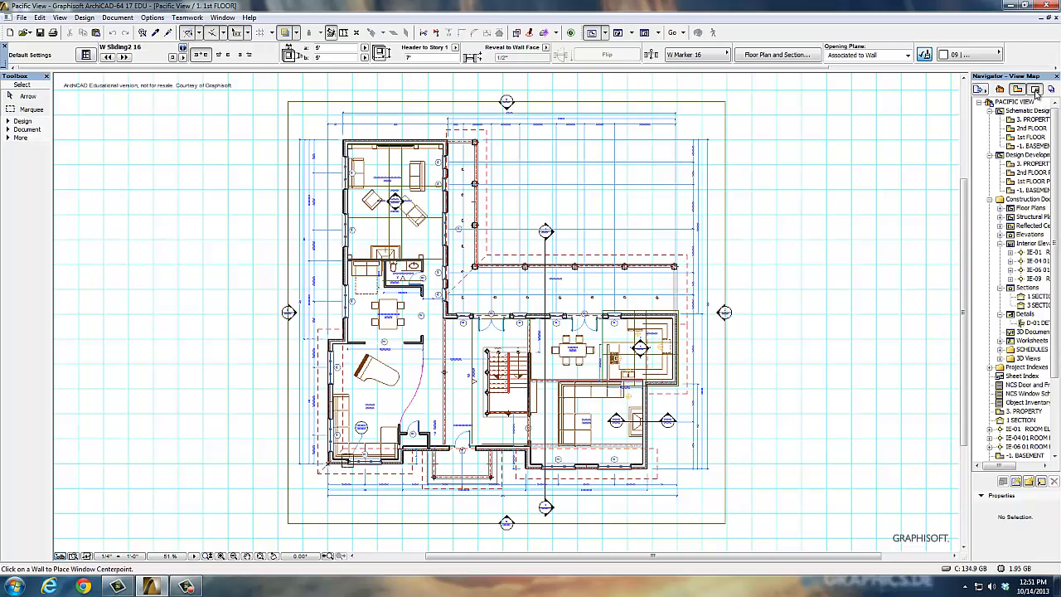
{"action": "left_click", "coordinate": [1034, 90]}
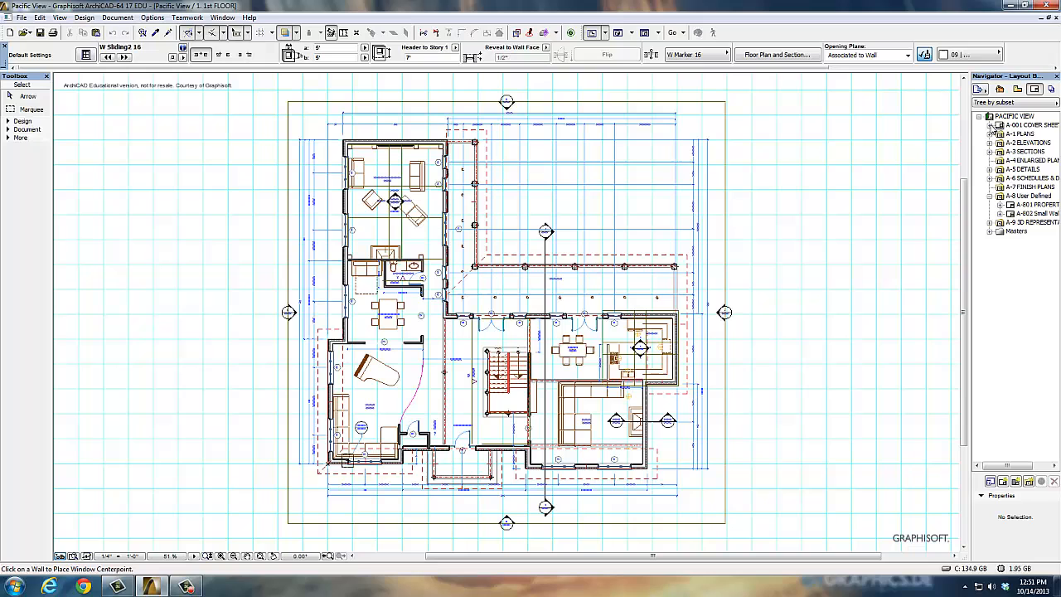
{"action": "left_click", "coordinate": [991, 125]}
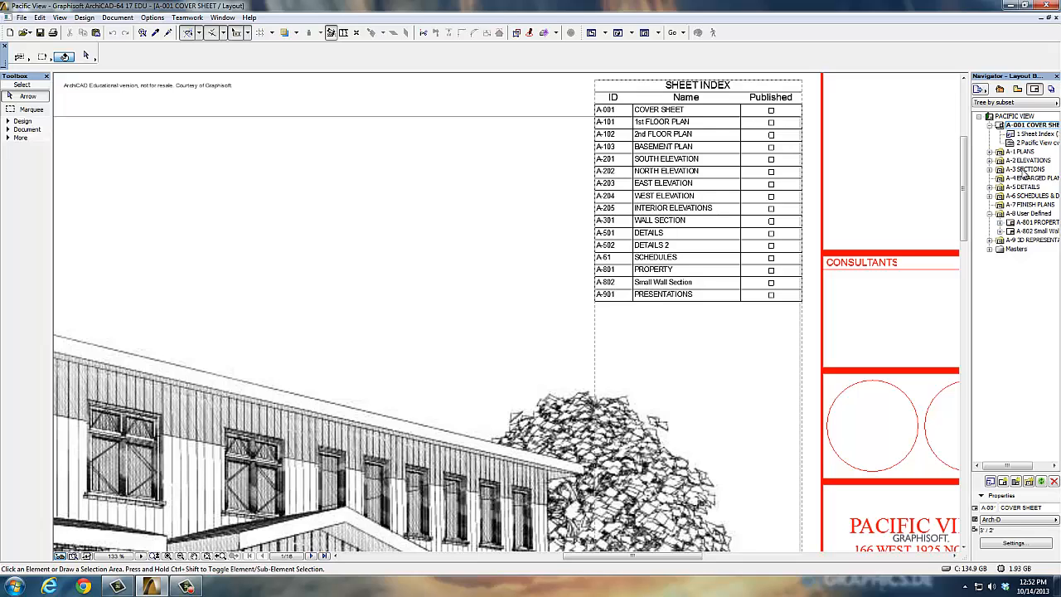
Browse the layout subsets, fit the cover sheet in the window and bring up the Navigator options menu
{"action": "left_click", "coordinate": [994, 169]}
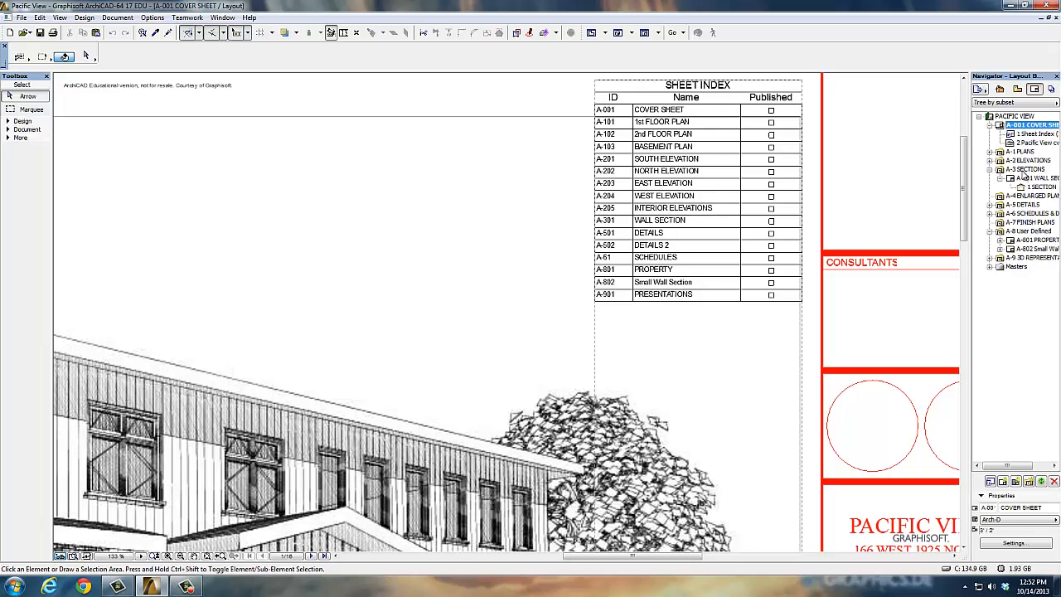
{"action": "left_click", "coordinate": [1028, 159]}
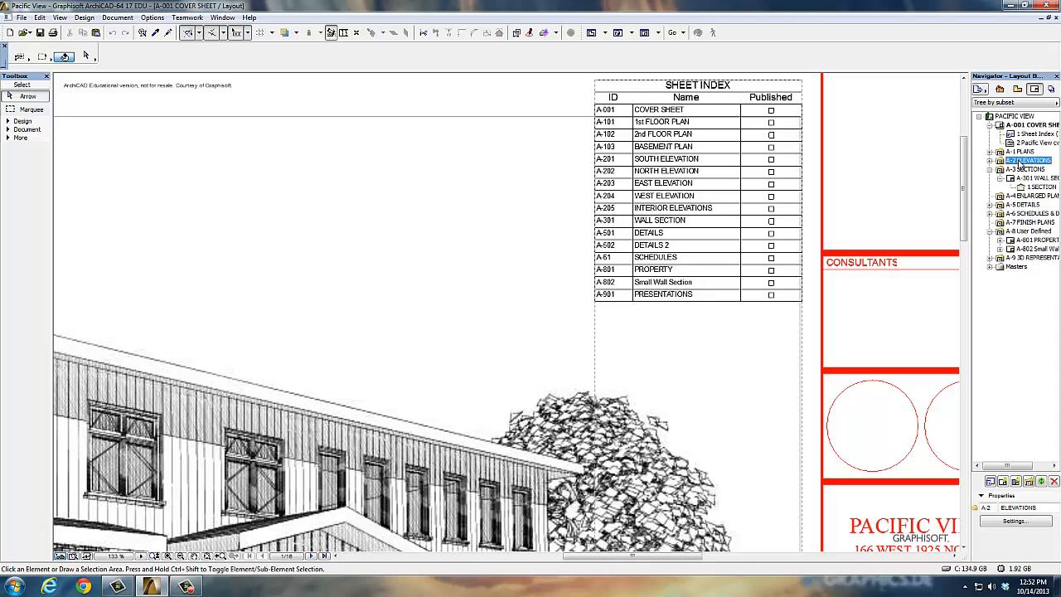
{"action": "right_click", "coordinate": [1027, 160]}
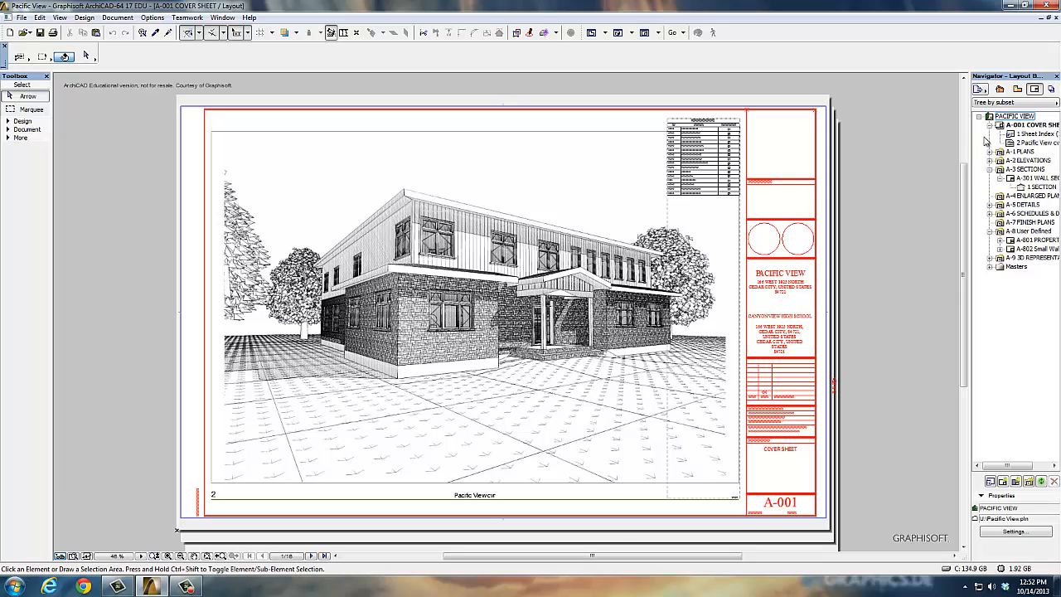
{"action": "mouse_move", "coordinate": [931, 114]}
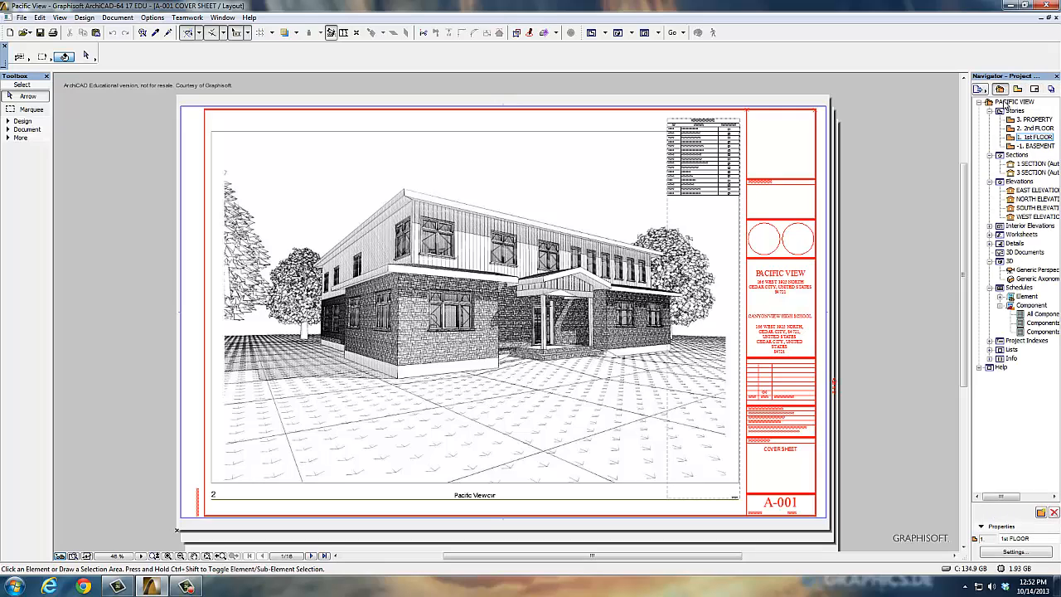
{"action": "left_click", "coordinate": [1034, 90]}
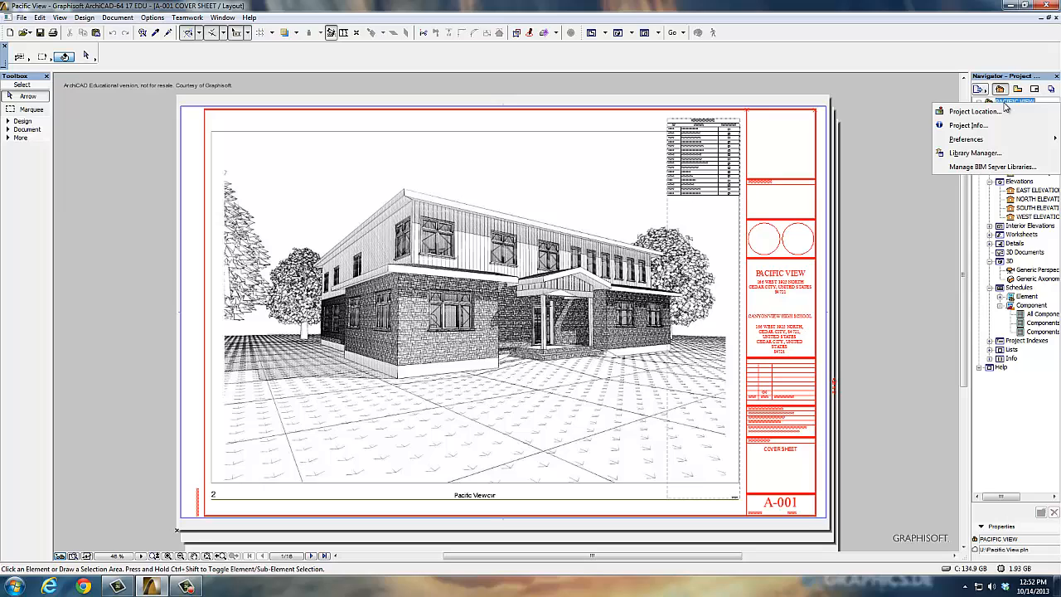
{"action": "mouse_move", "coordinate": [978, 126]}
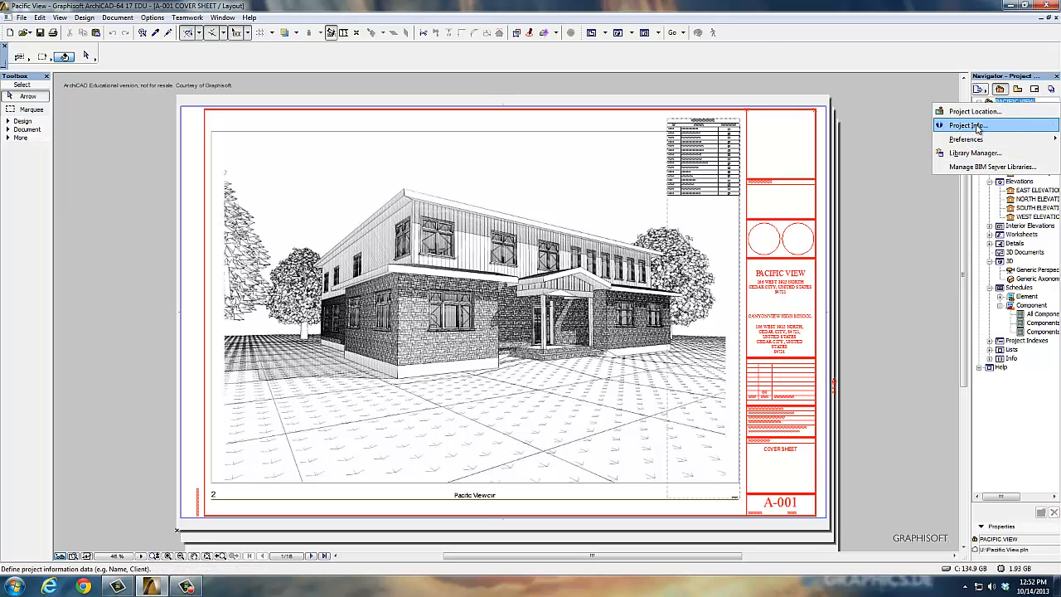
Review Project Info's project, architect and client details and edit the Client Name entry
{"action": "left_click", "coordinate": [967, 126]}
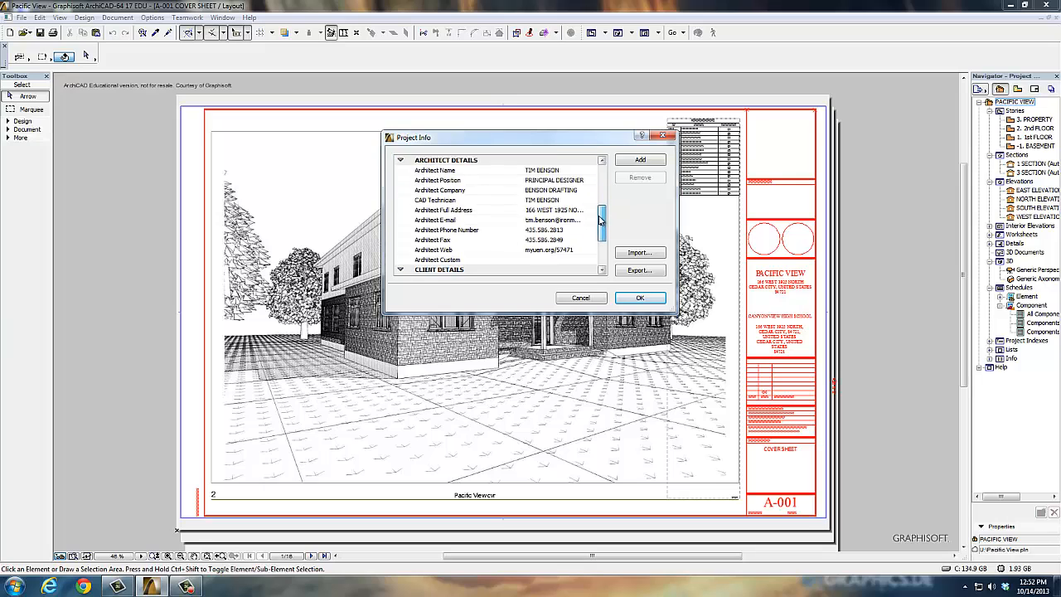
{"action": "scroll", "scroll_direction": "down", "scroll_amount": 3}
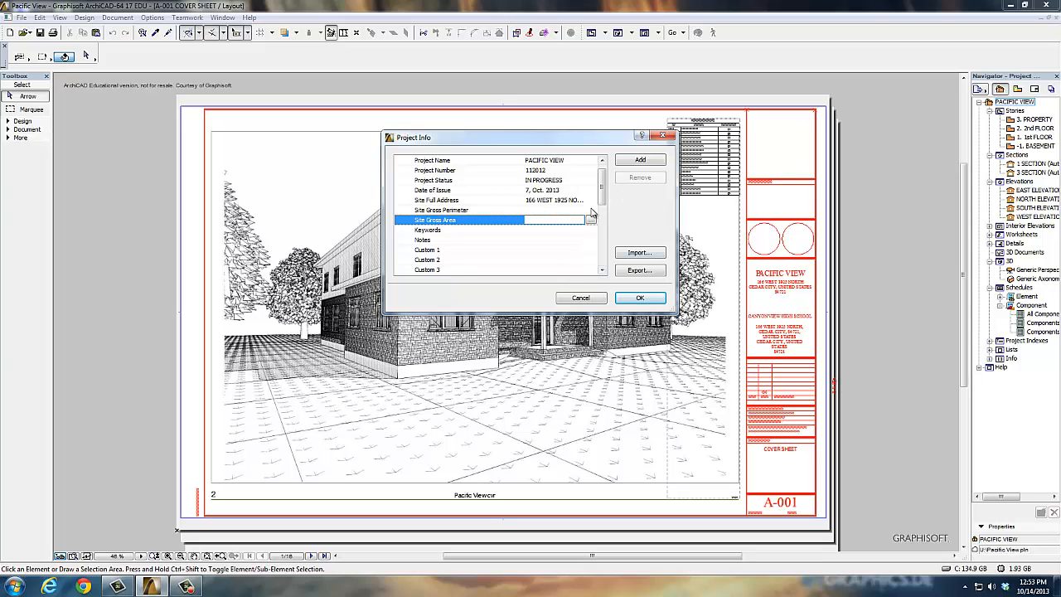
{"action": "scroll", "scroll_direction": "down", "scroll_amount": 3}
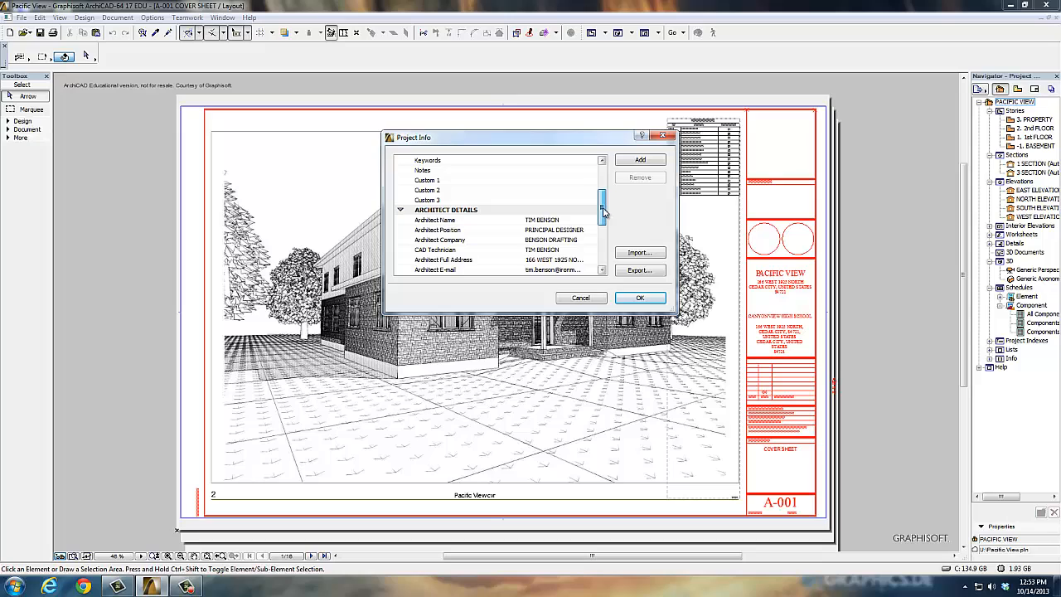
{"action": "scroll", "scroll_direction": "down", "scroll_amount": 3}
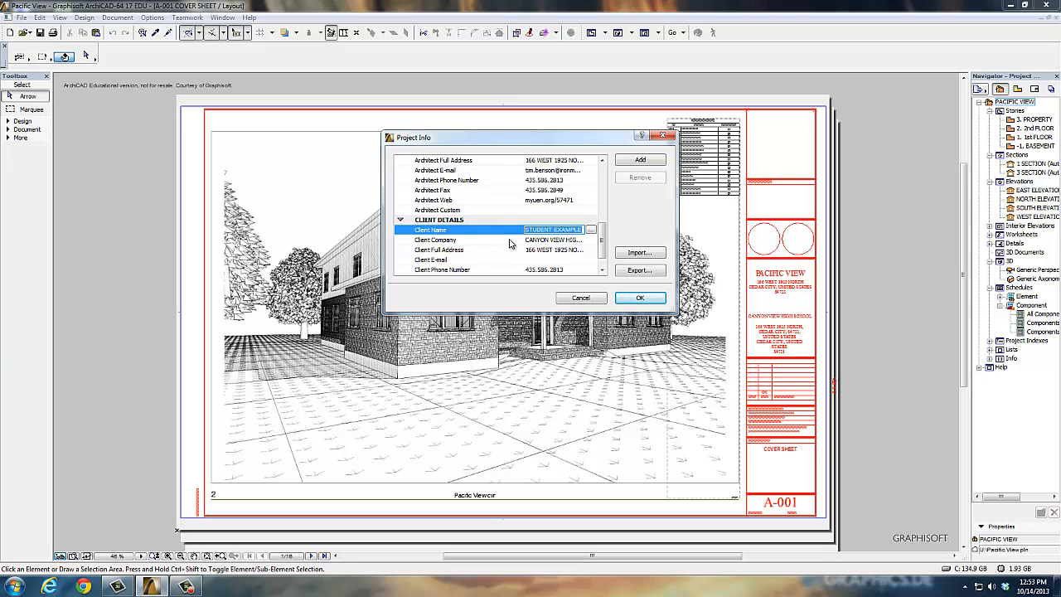
{"action": "left_click", "coordinate": [434, 239]}
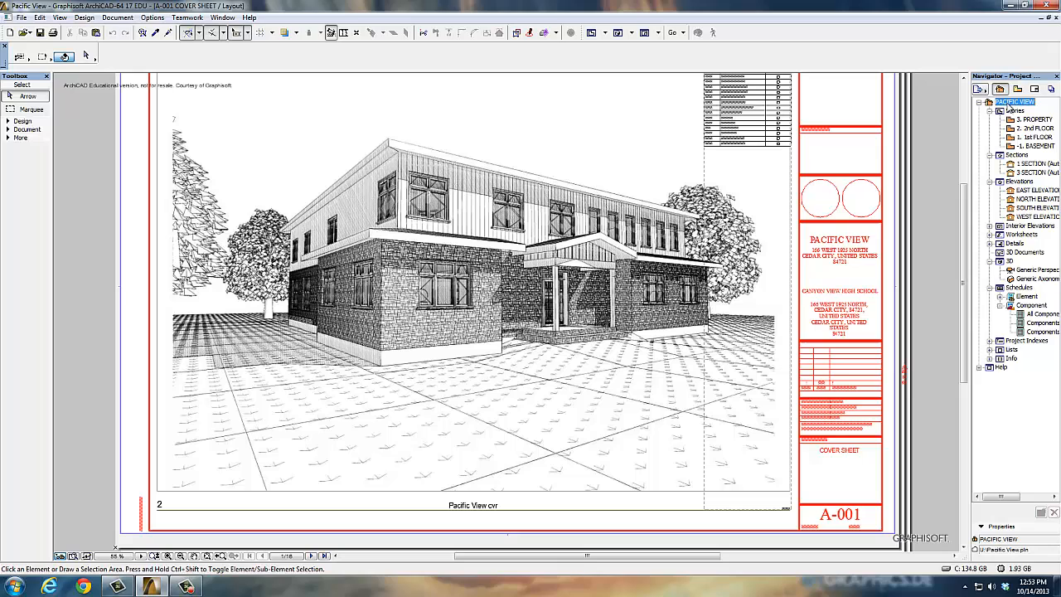
Return to the 1. 1st FLOOR story in the Project Map
{"action": "left_click", "coordinate": [1036, 135]}
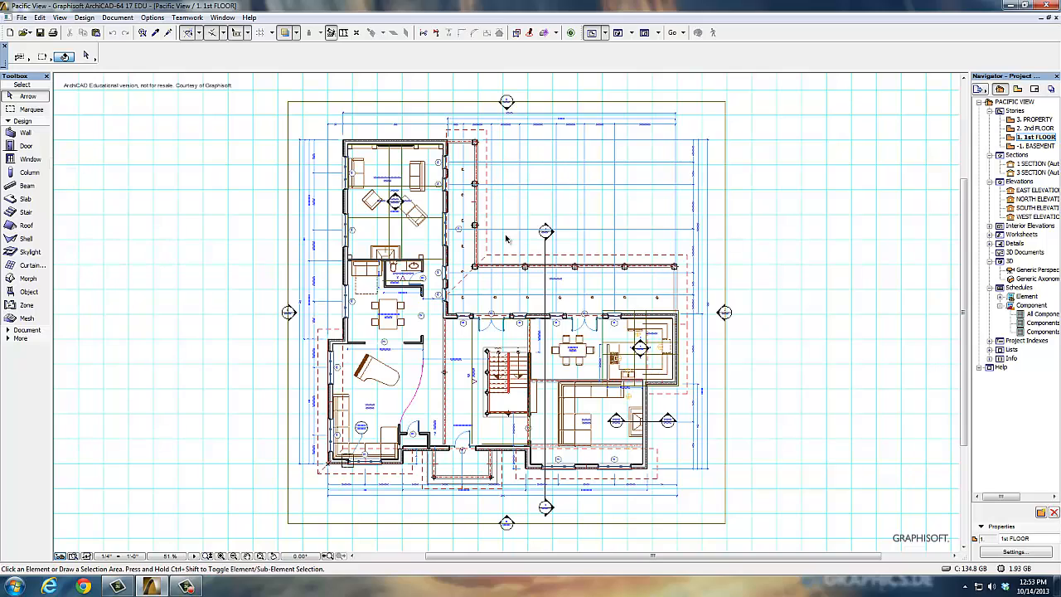
{"action": "mouse_move", "coordinate": [583, 209]}
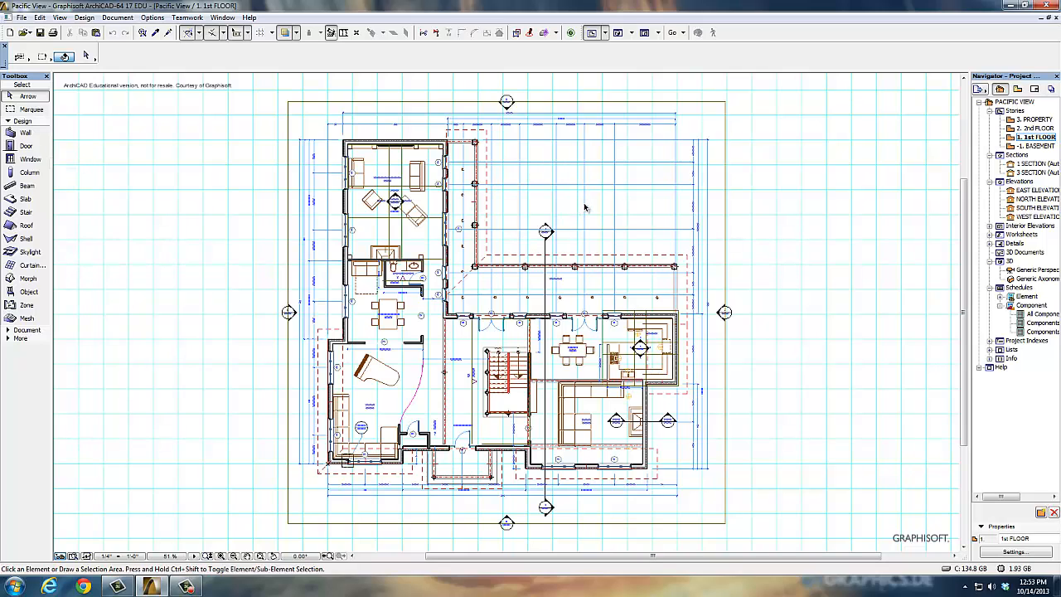